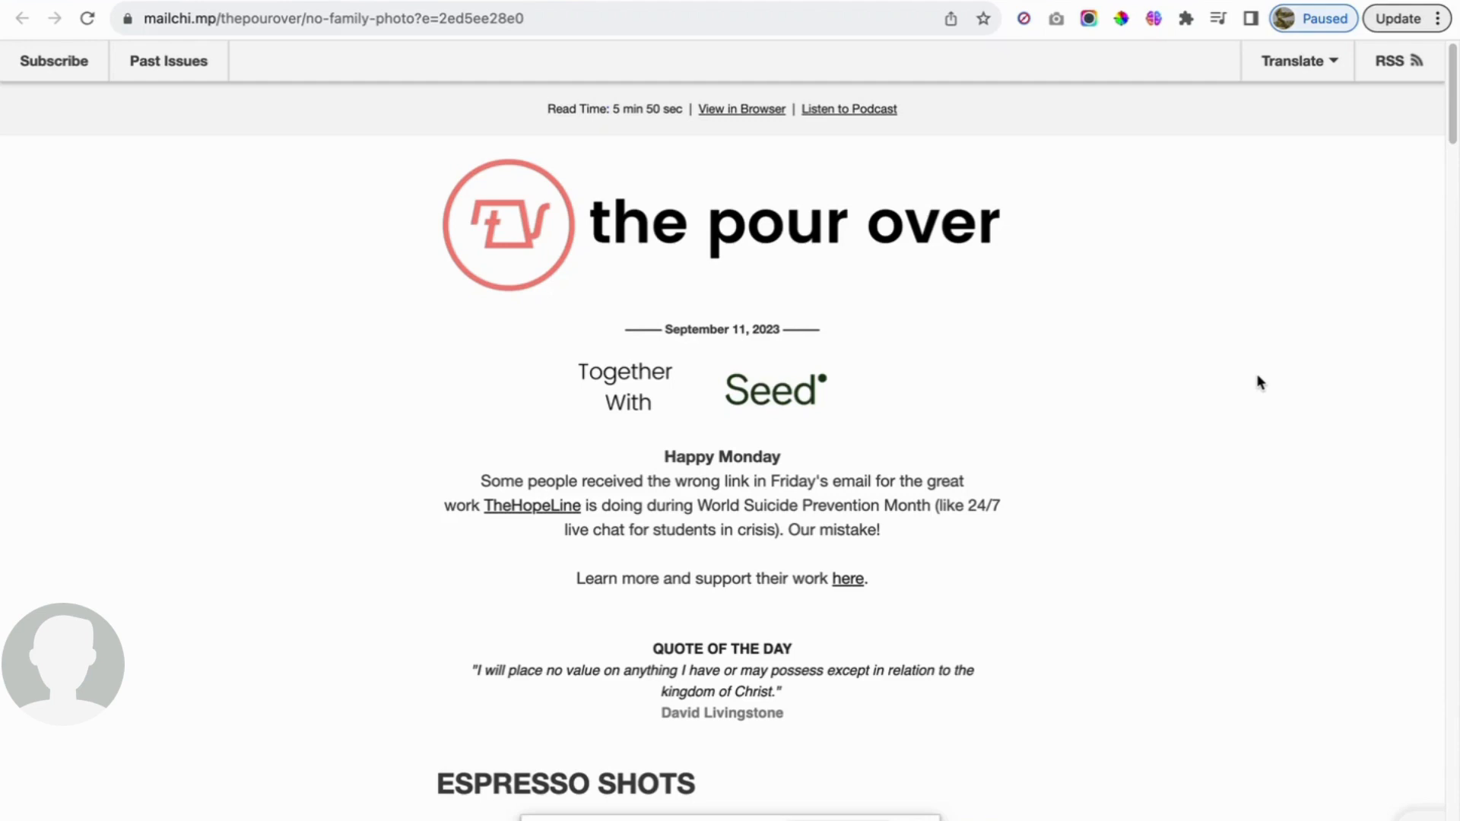
pyautogui.moveTo(1252, 380)
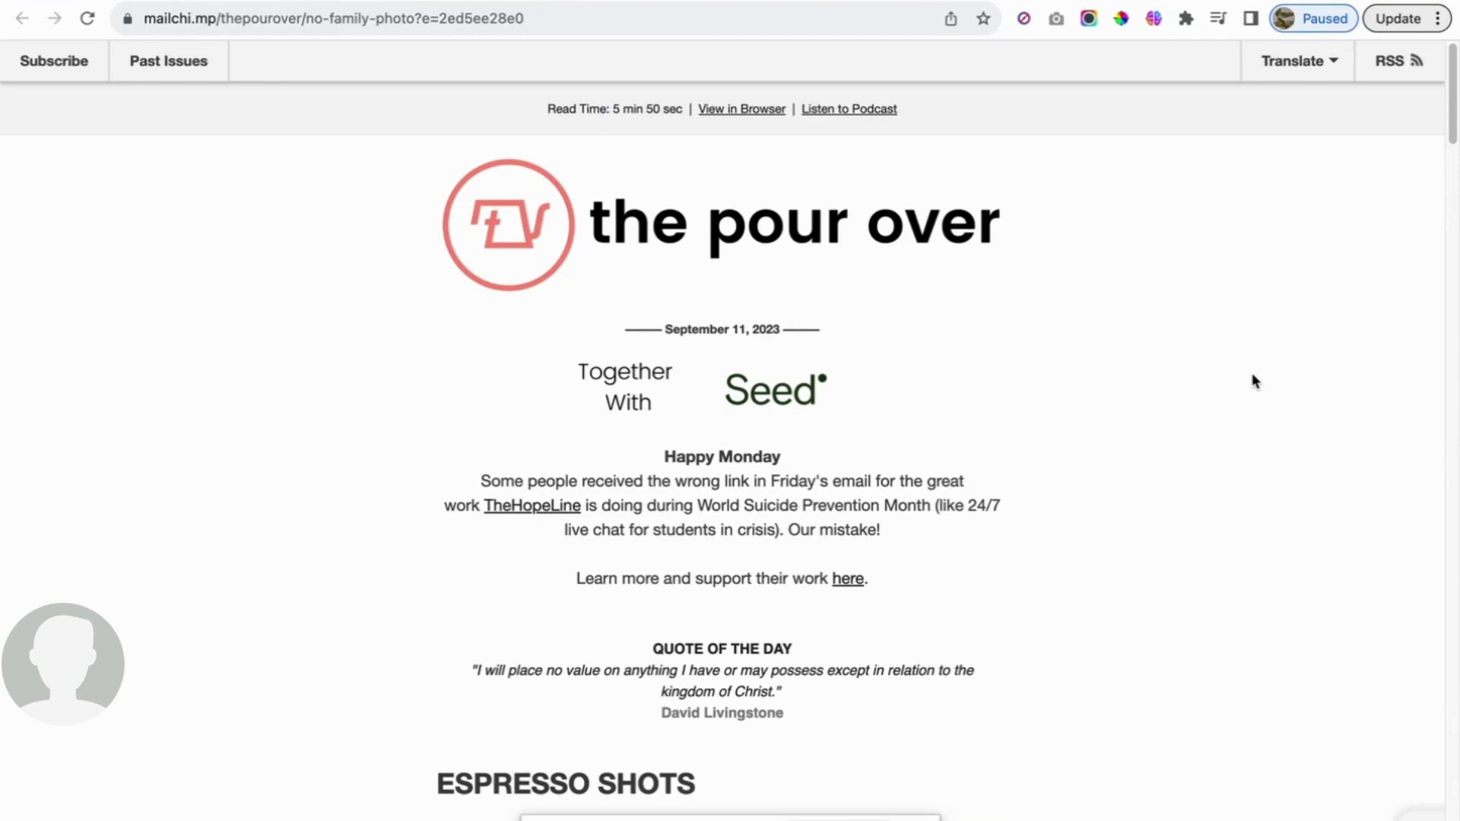
pyautogui.moveTo(1188, 412)
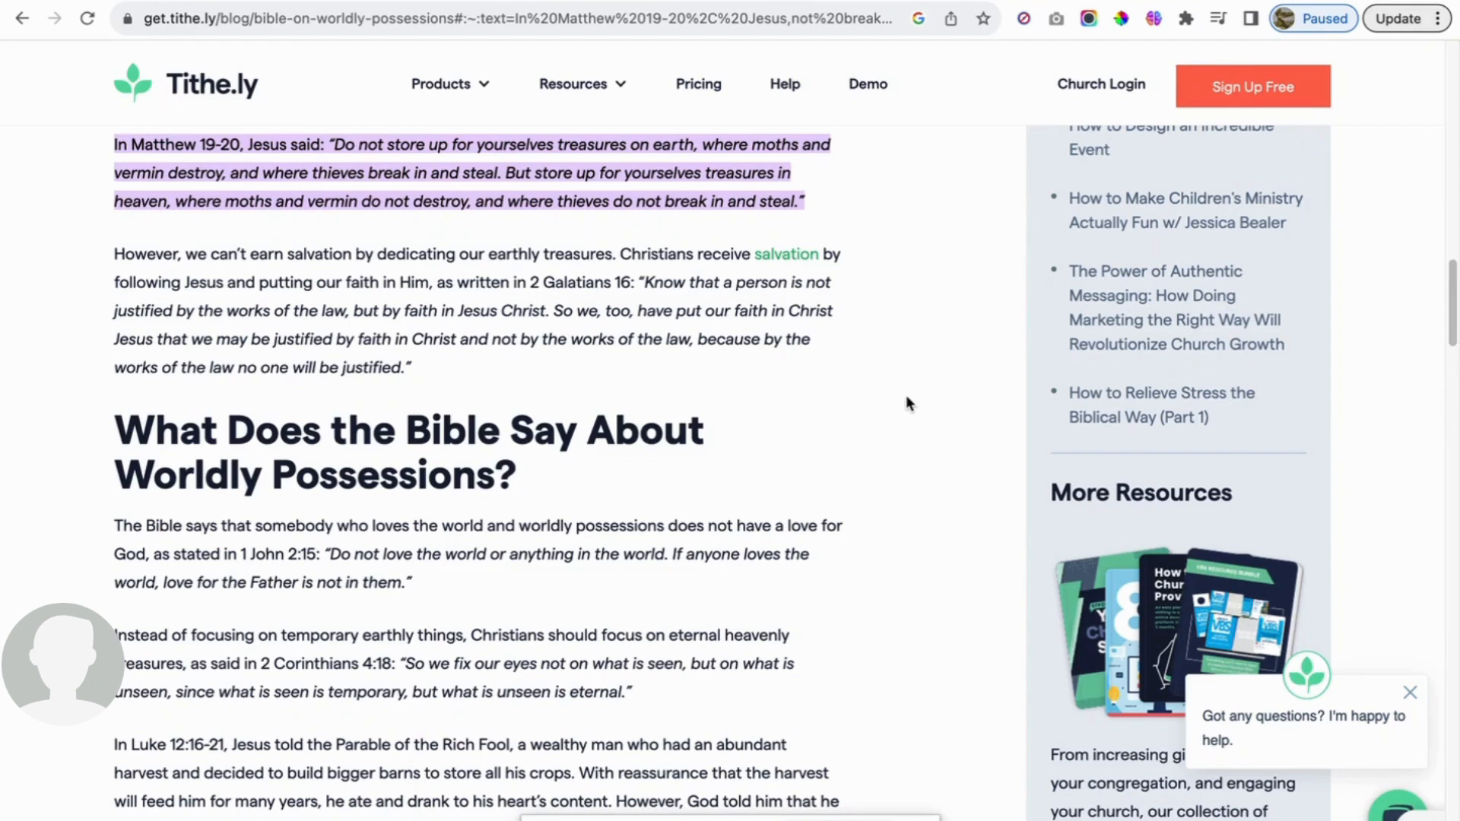
# - Highlight the 2 Corinthians 4:18 paragraph, clear it, and scroll to the Morocco earthquake story
pyautogui.moveTo(114, 635); pyautogui.dragTo(635, 692)
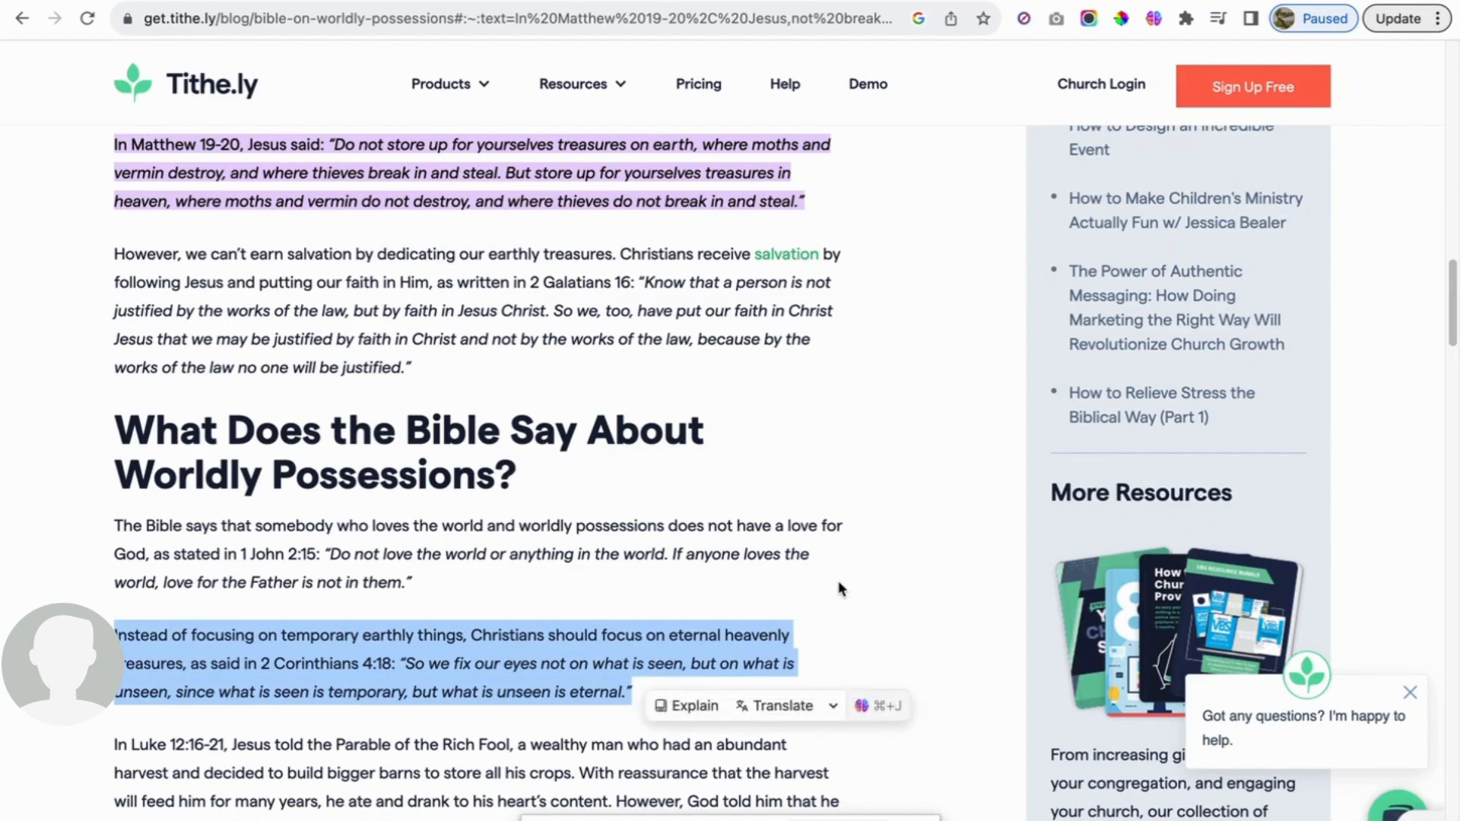
pyautogui.moveTo(803, 578)
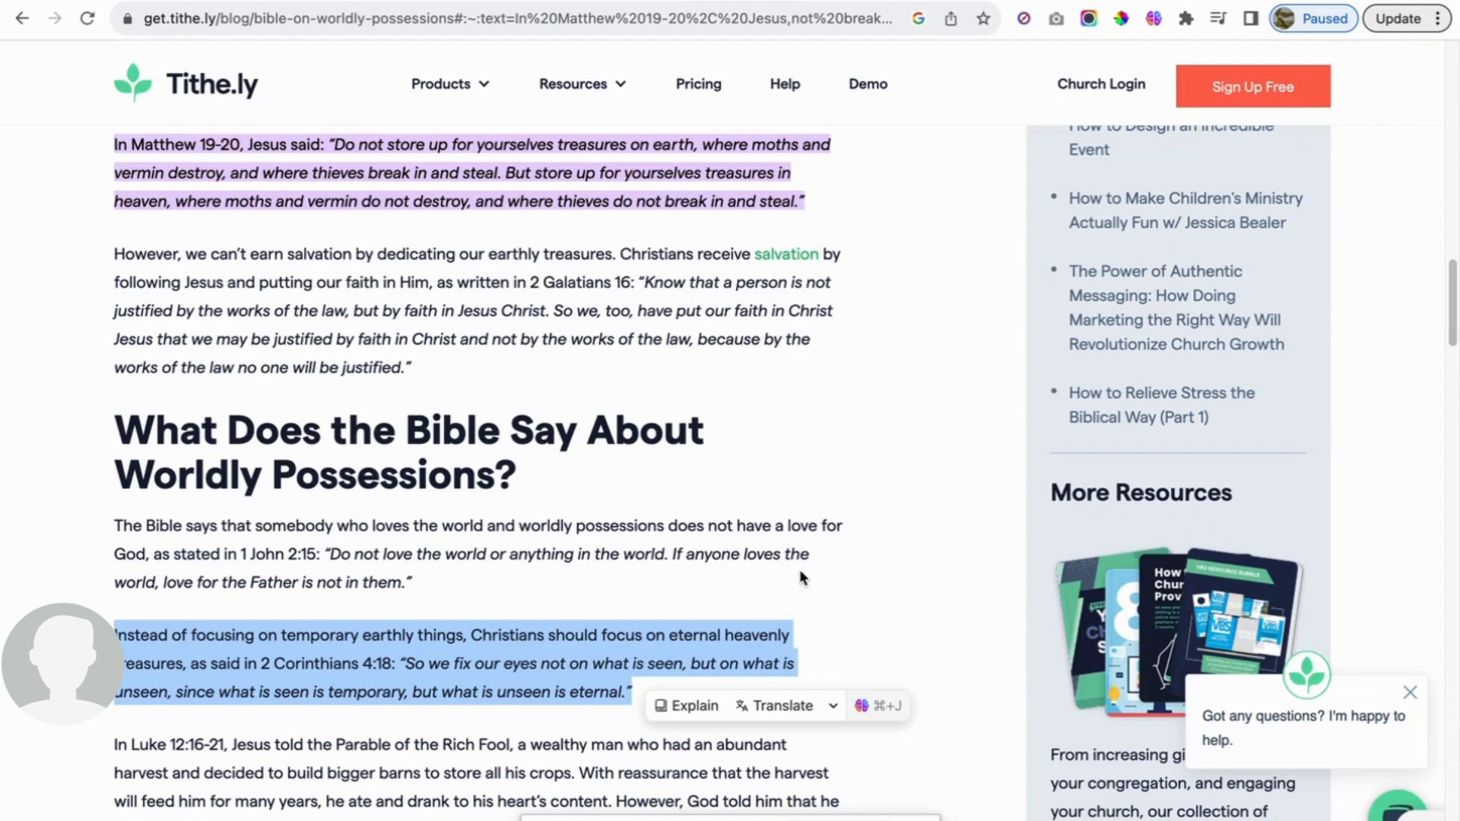
pyautogui.moveTo(815, 624)
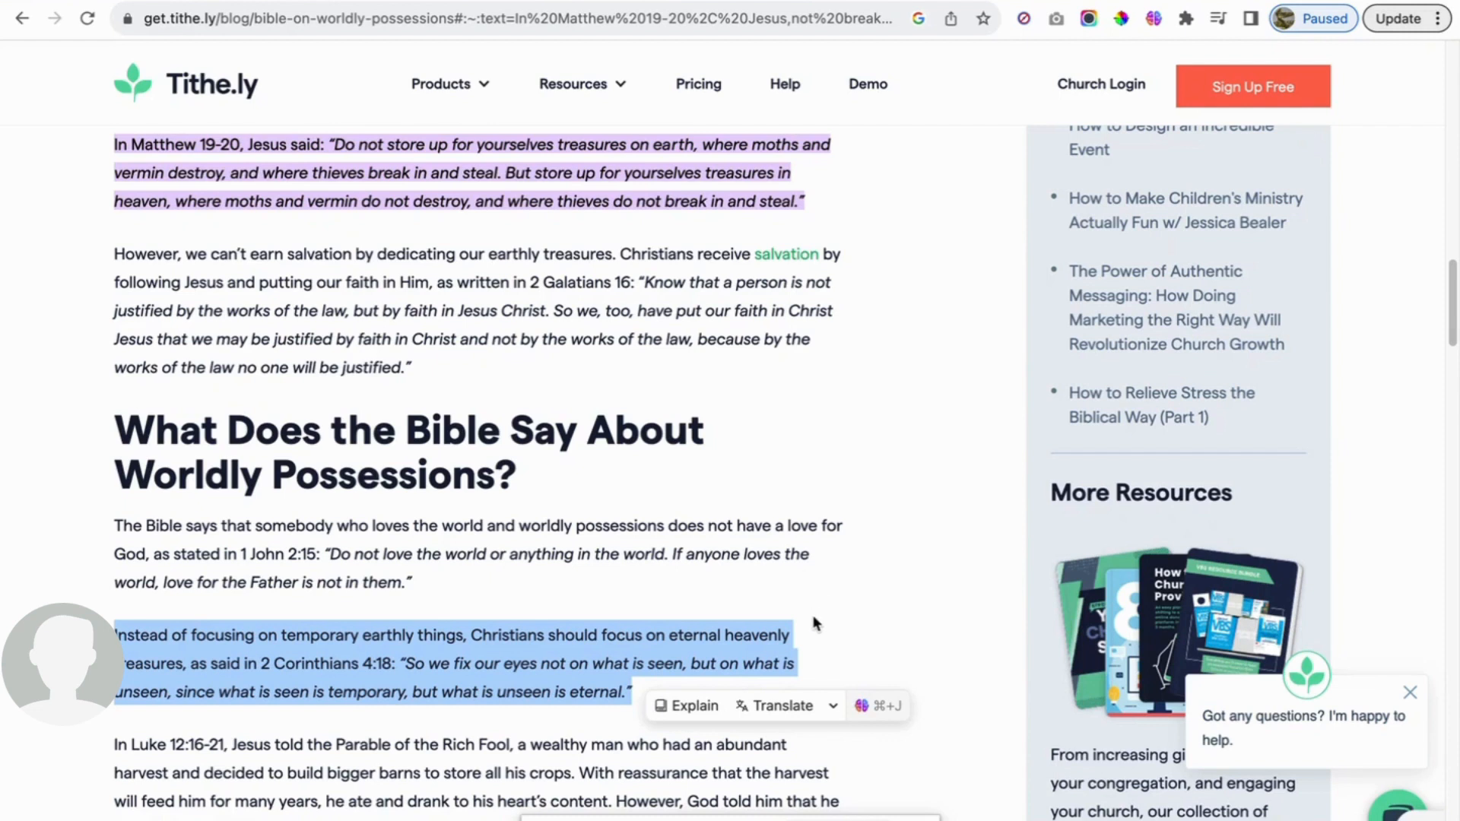
pyautogui.click(858, 629)
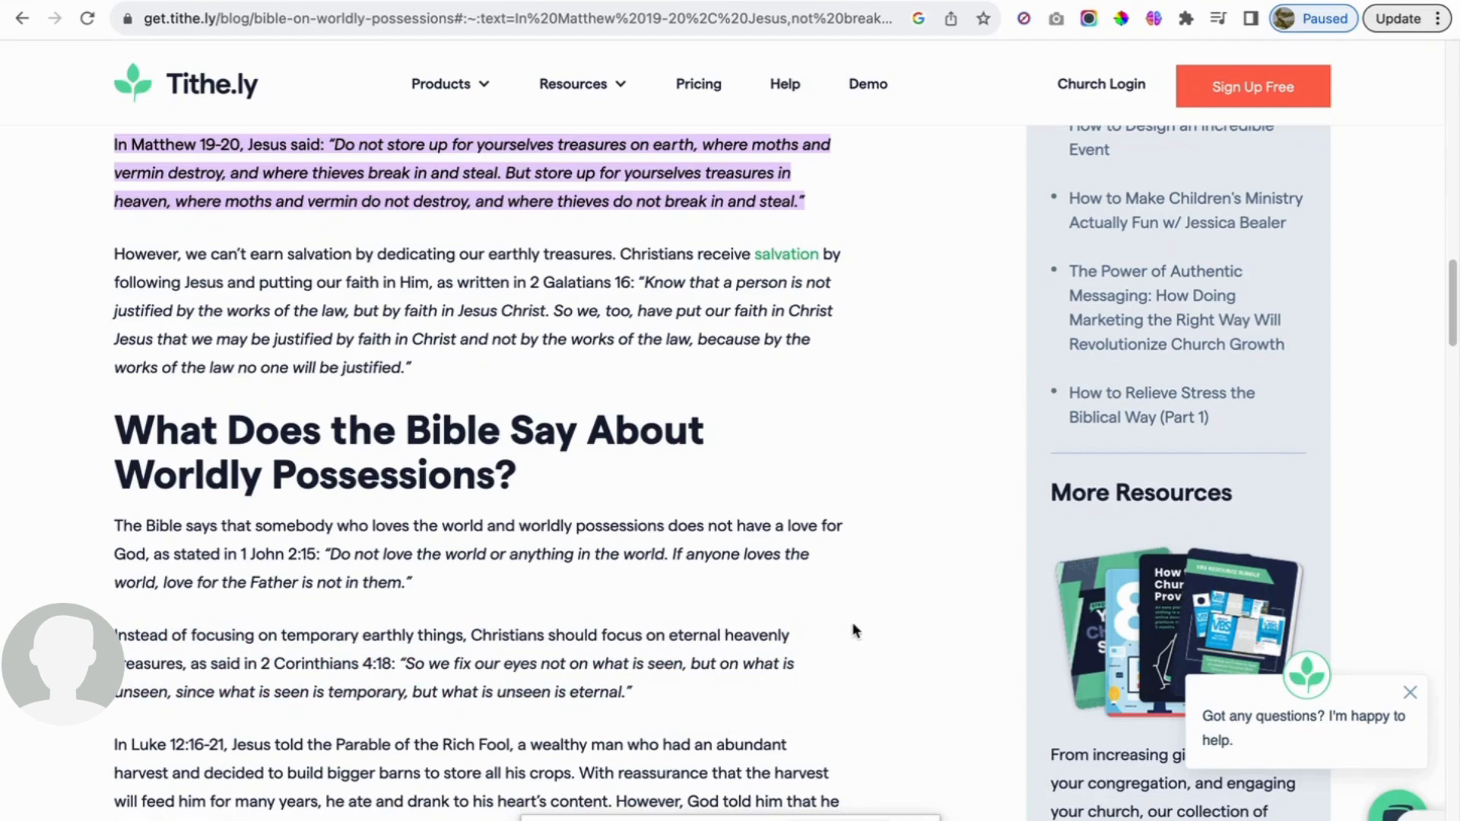
pyautogui.moveTo(603, 160)
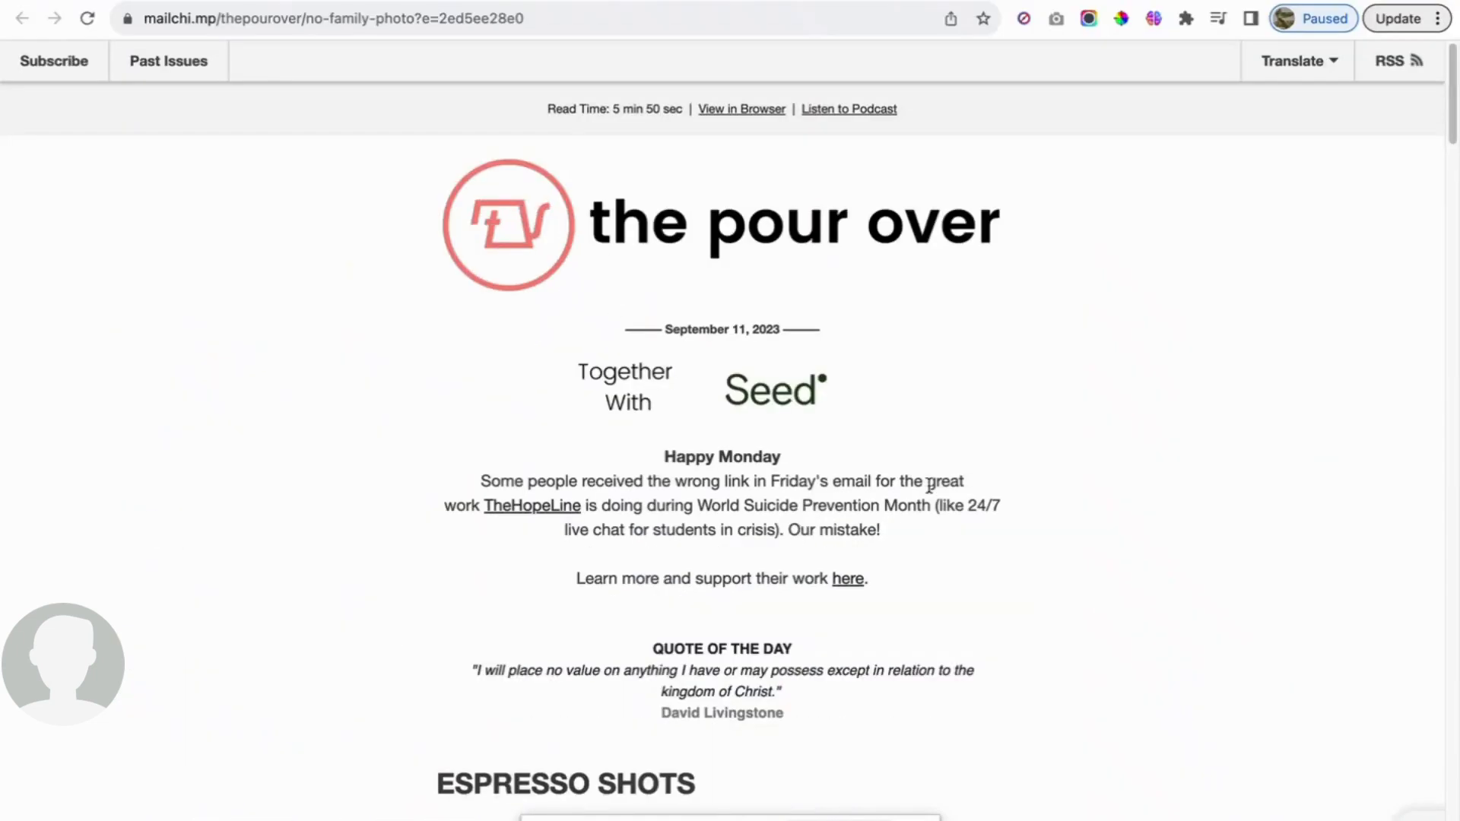
pyautogui.scroll(-3)
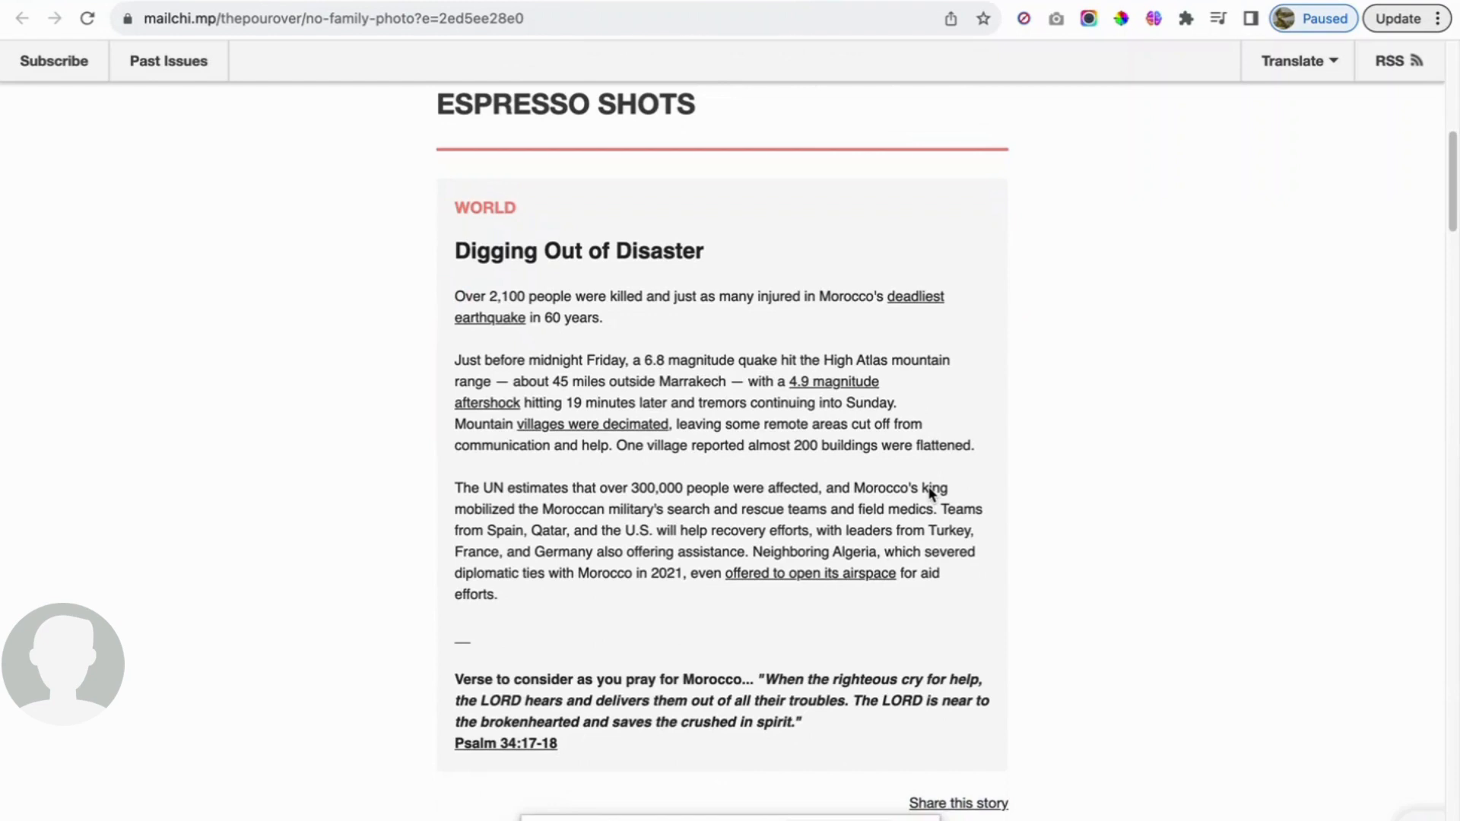
pyautogui.moveTo(1003, 500)
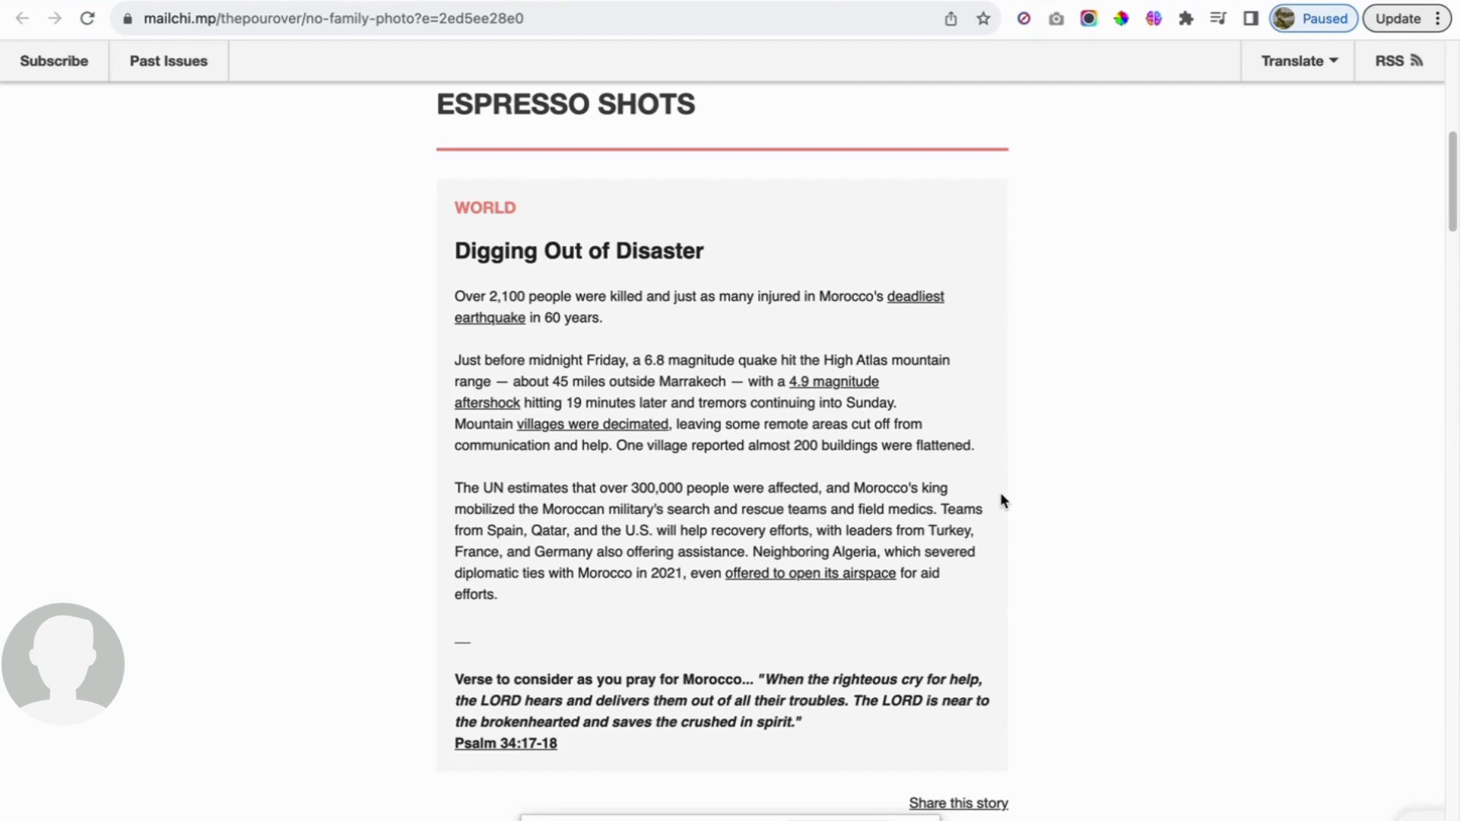
pyautogui.moveTo(1007, 481)
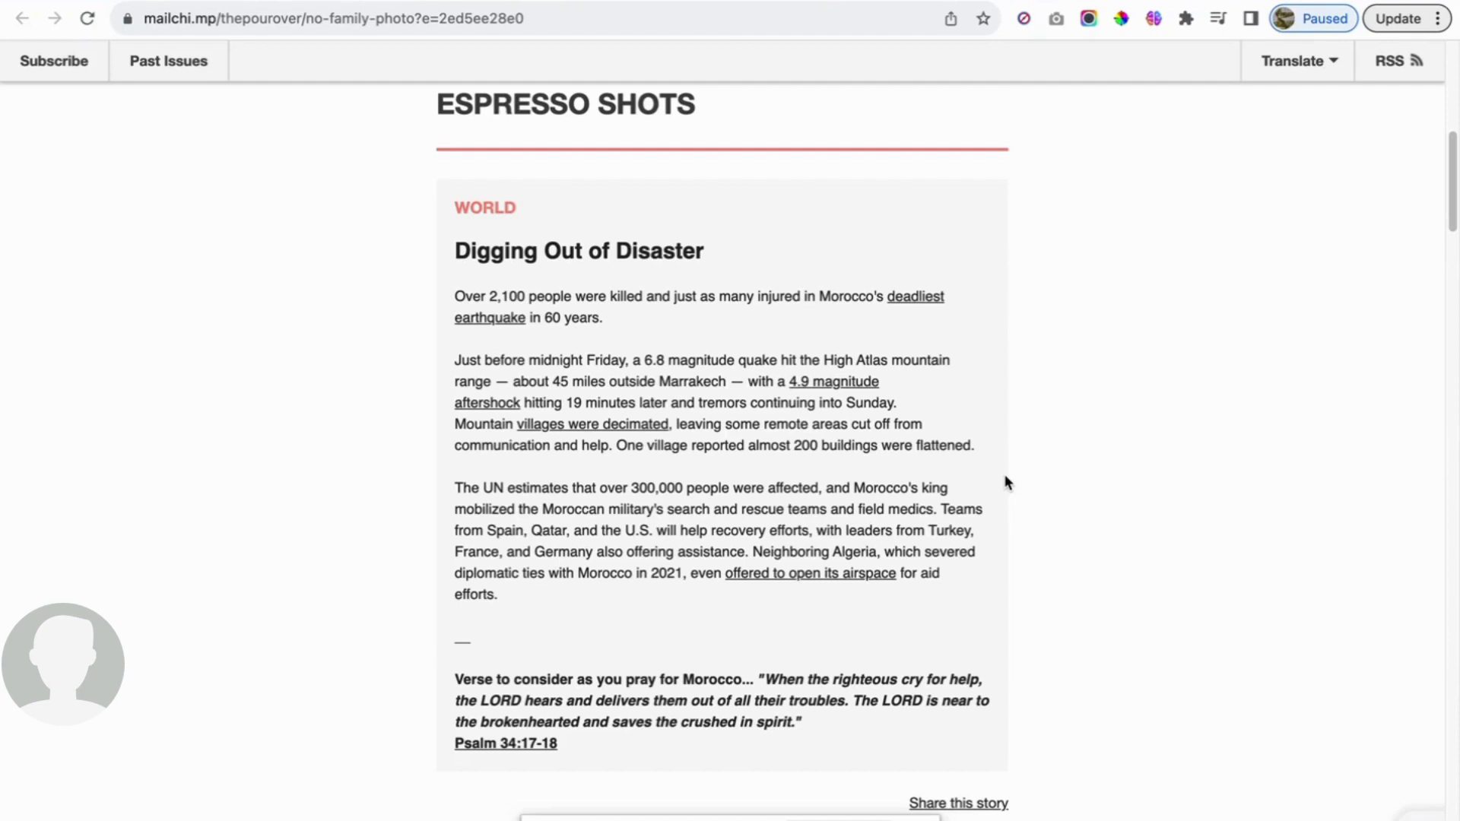
pyautogui.moveTo(338, 423)
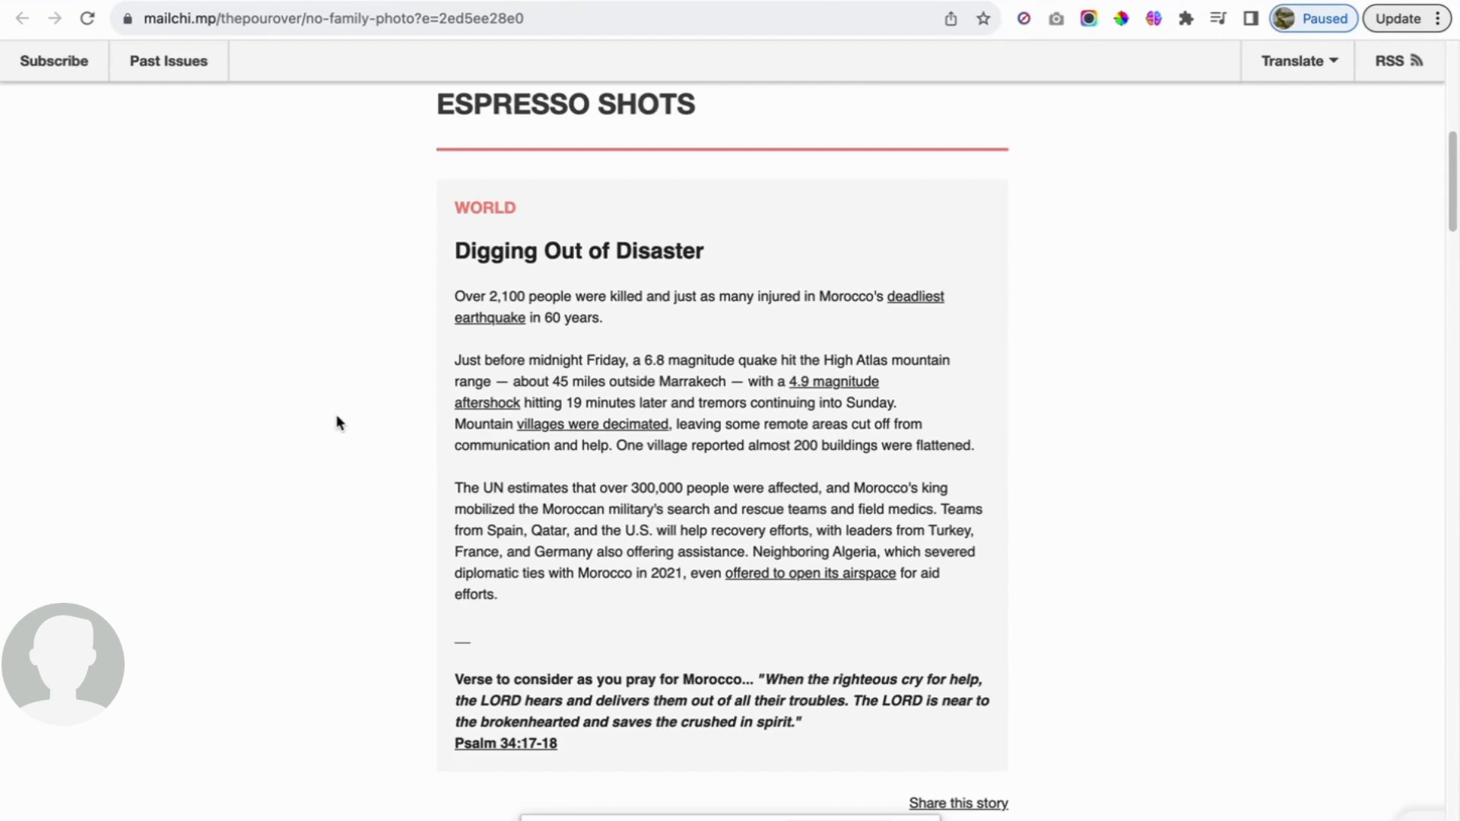
# - Scroll past the Morocco story to the 'Needle Threaded' G20 article
pyautogui.scroll(-3)
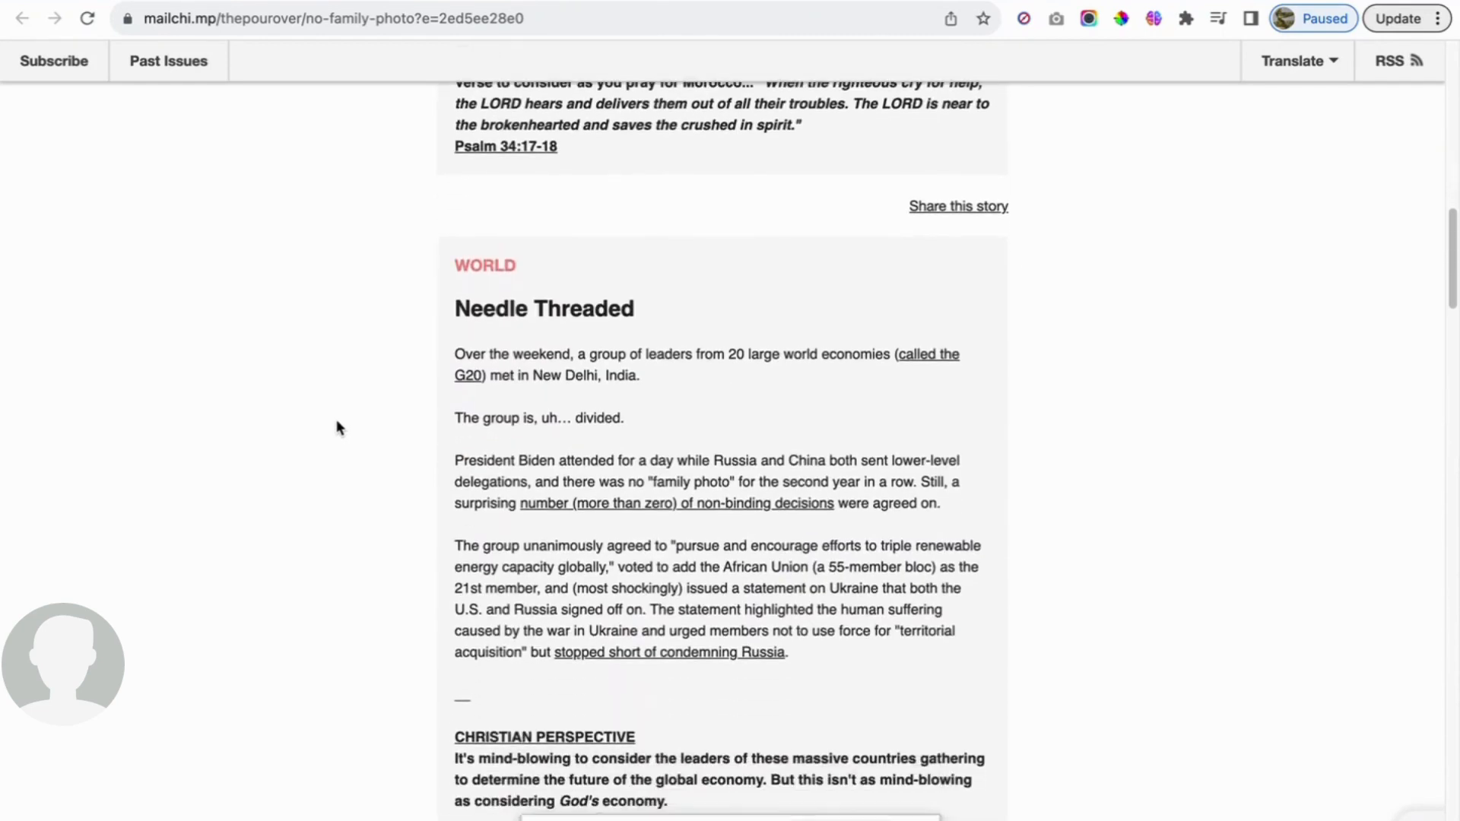
pyautogui.scroll(-3)
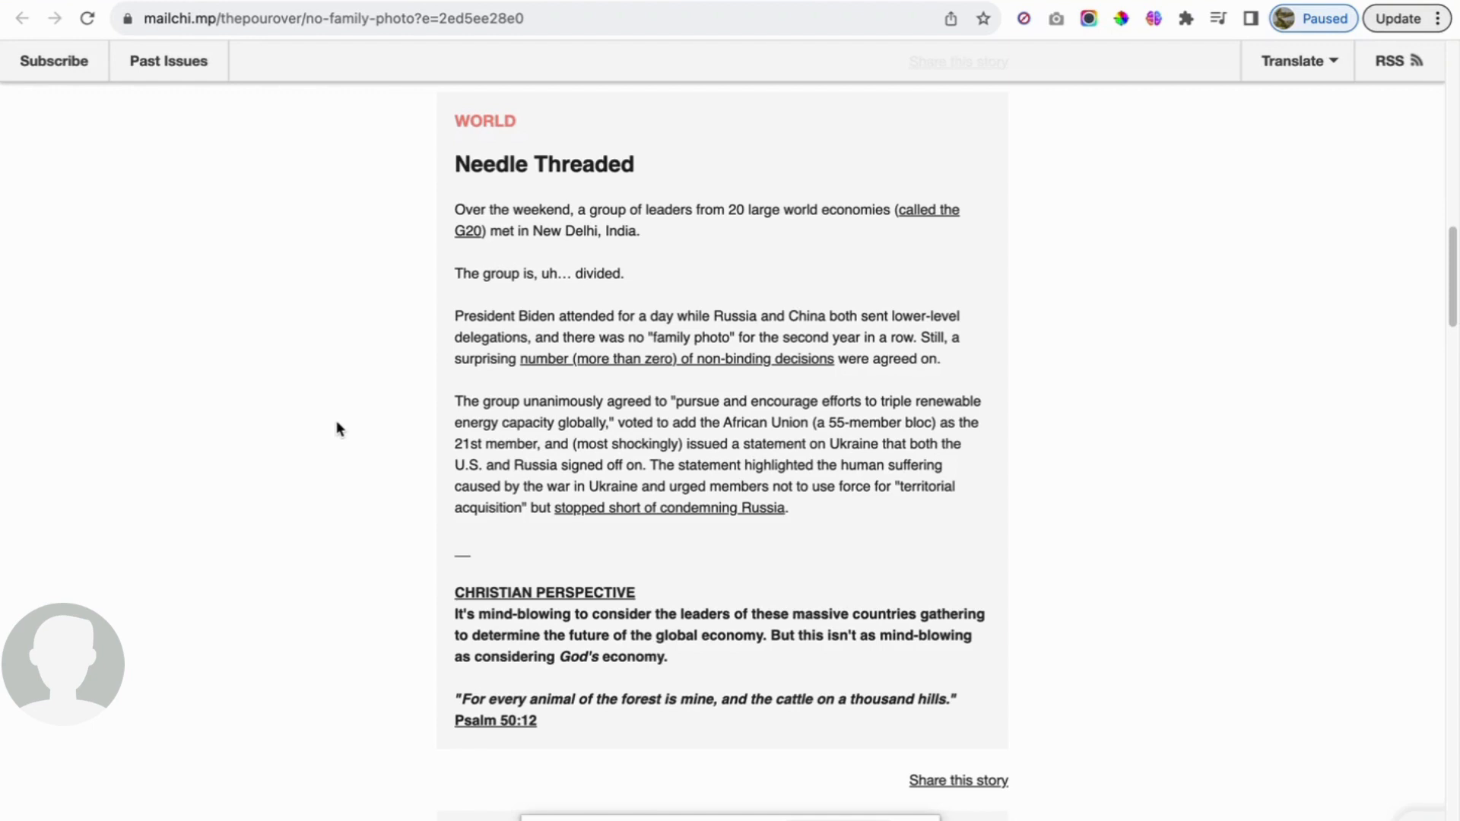
pyautogui.moveTo(1040, 232)
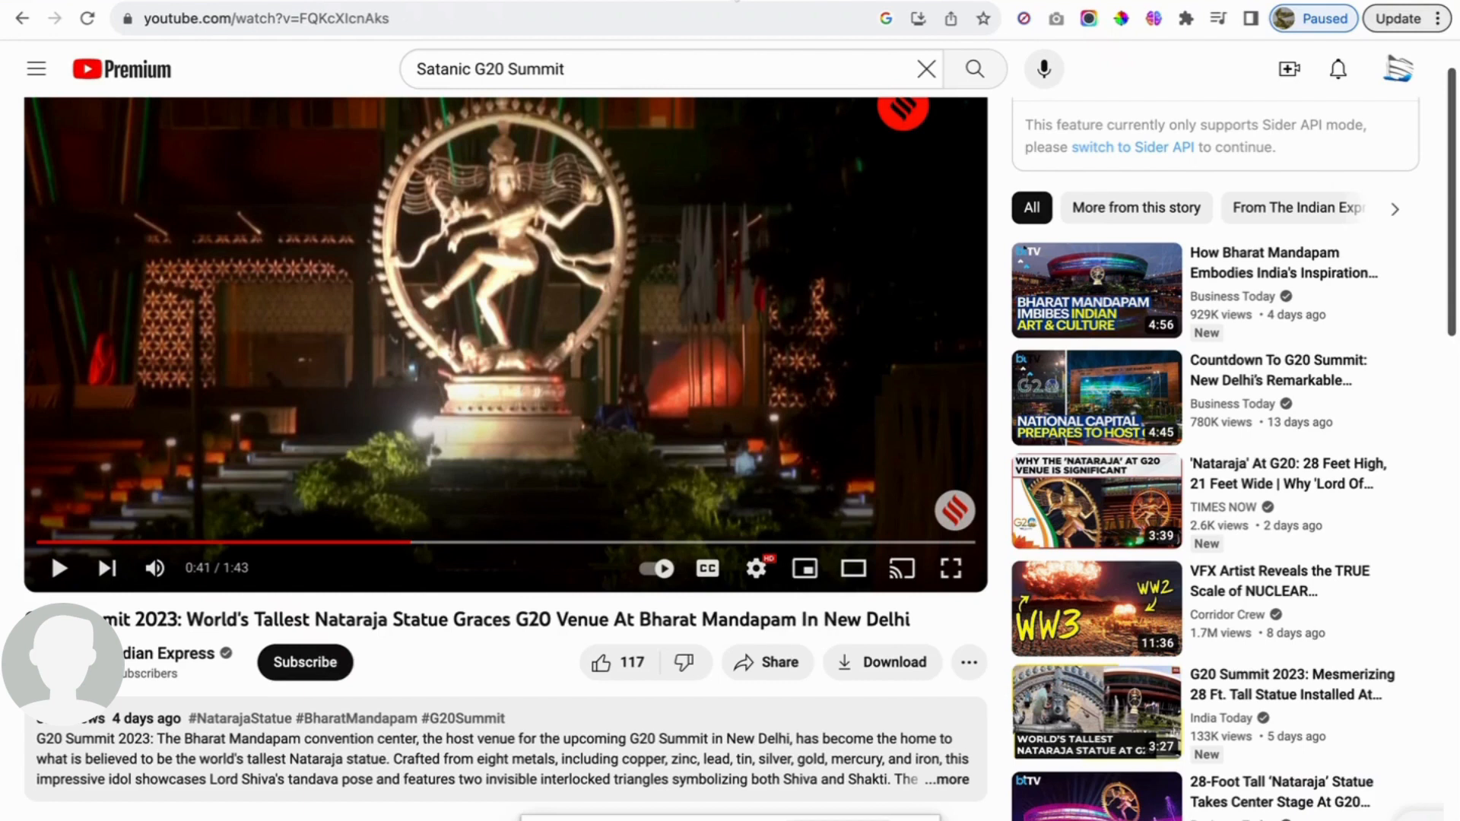
pyautogui.moveTo(490, 609)
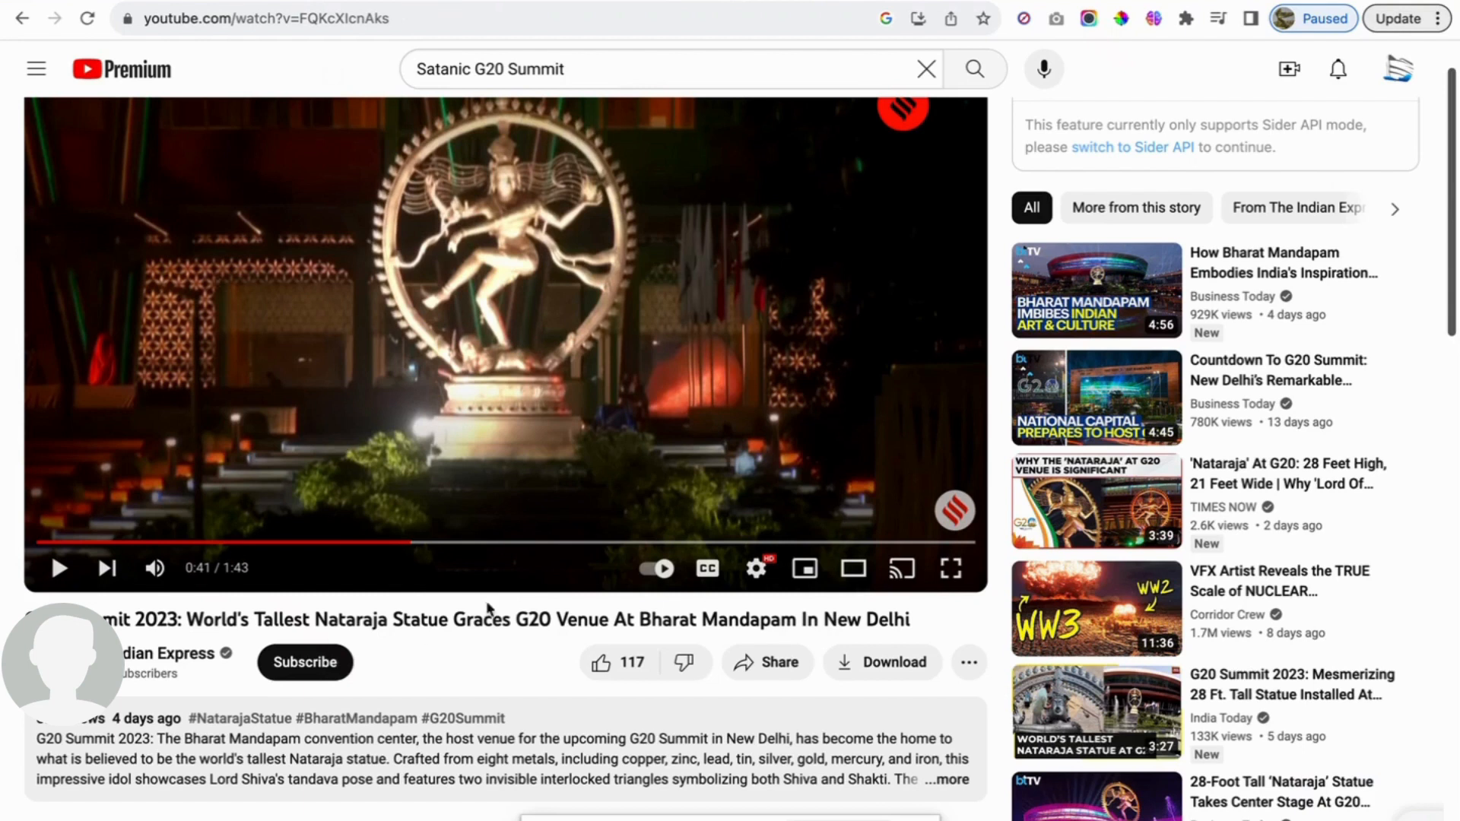
pyautogui.moveTo(551, 686)
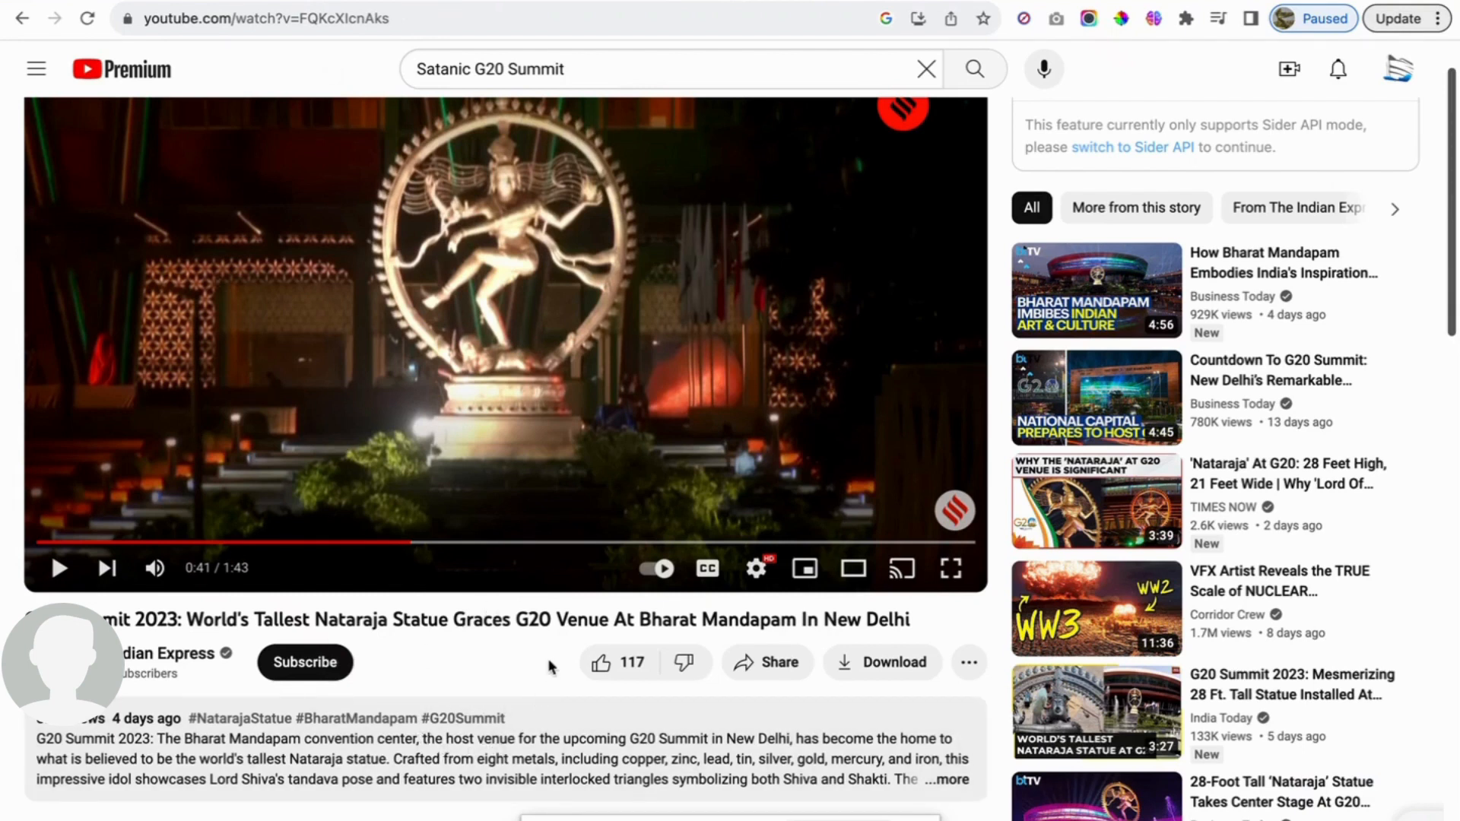
pyautogui.moveTo(534, 700)
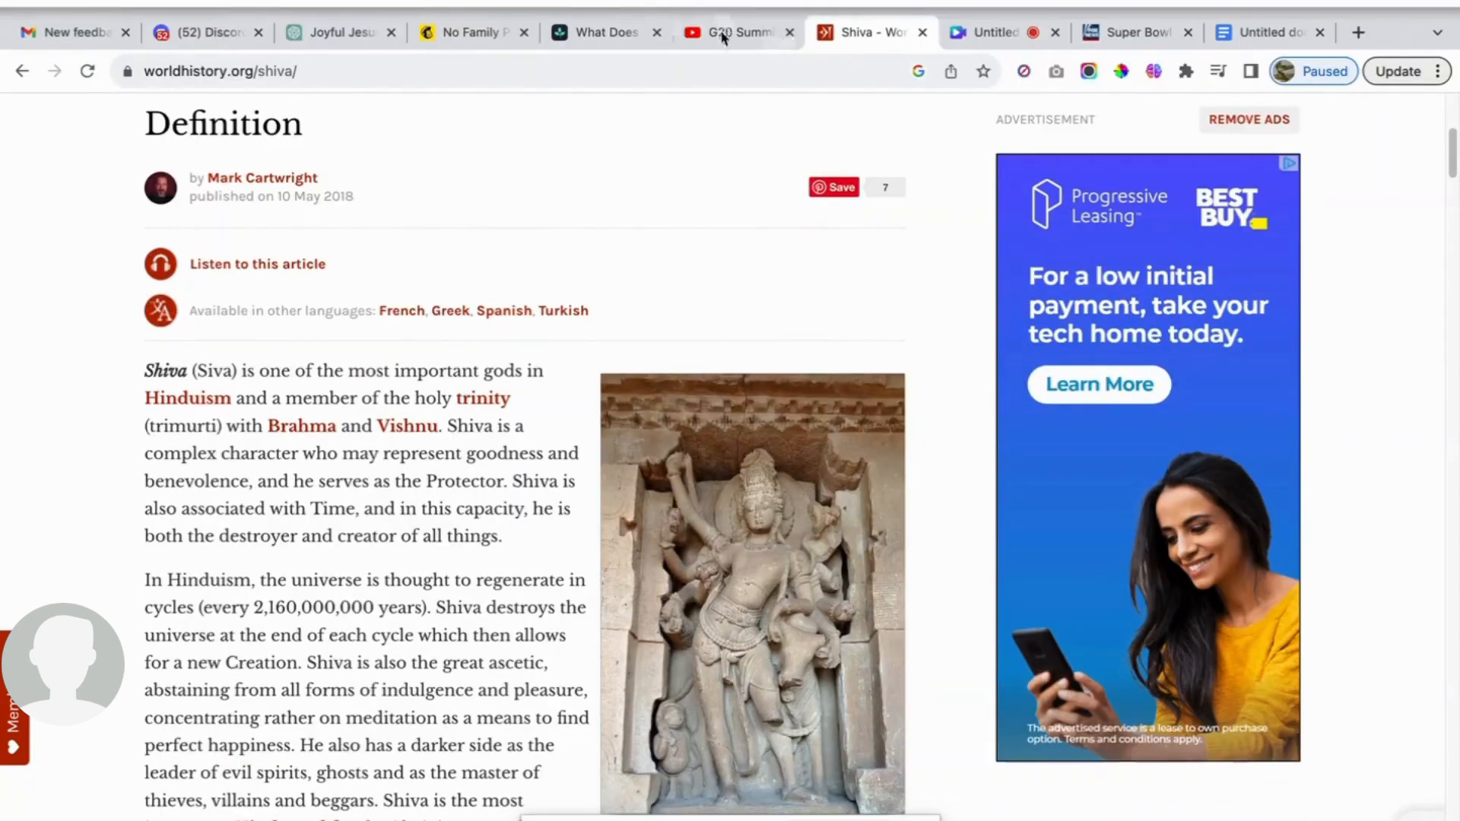
# - Switch to the worldhistory.org Shiva definition article
pyautogui.click(730, 32)
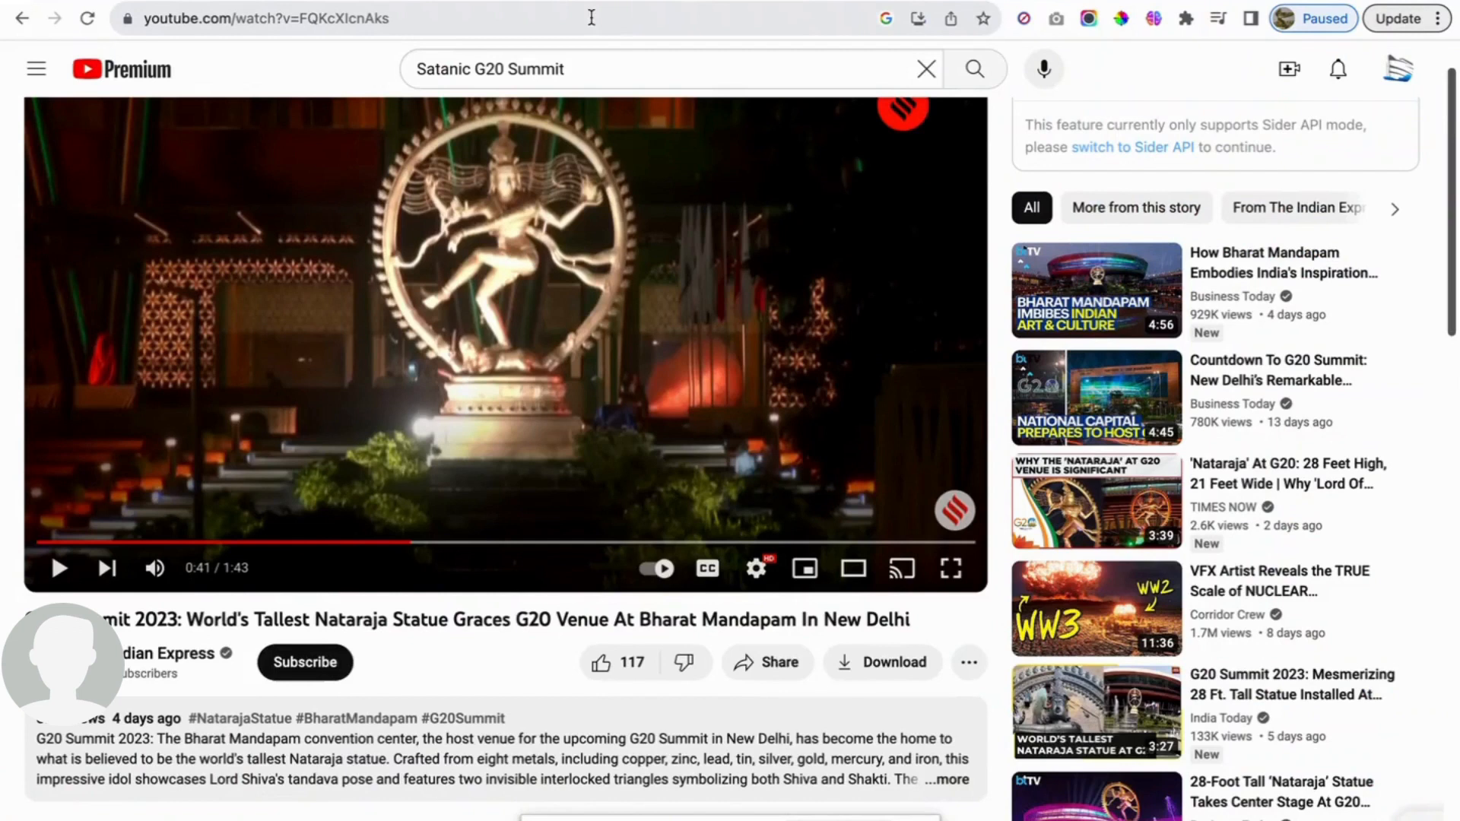
pyautogui.moveTo(499, 6)
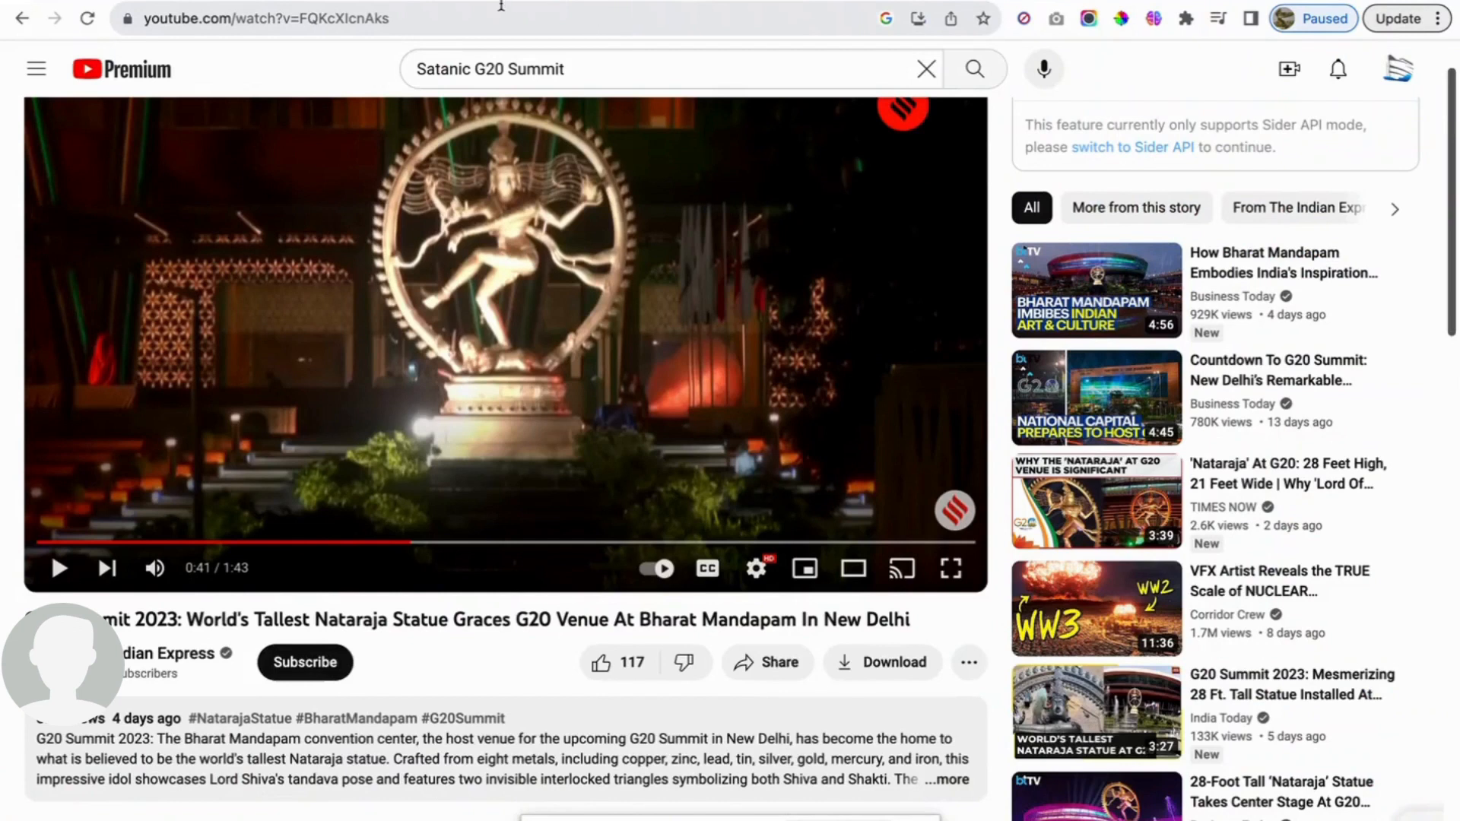
pyautogui.moveTo(501, 9)
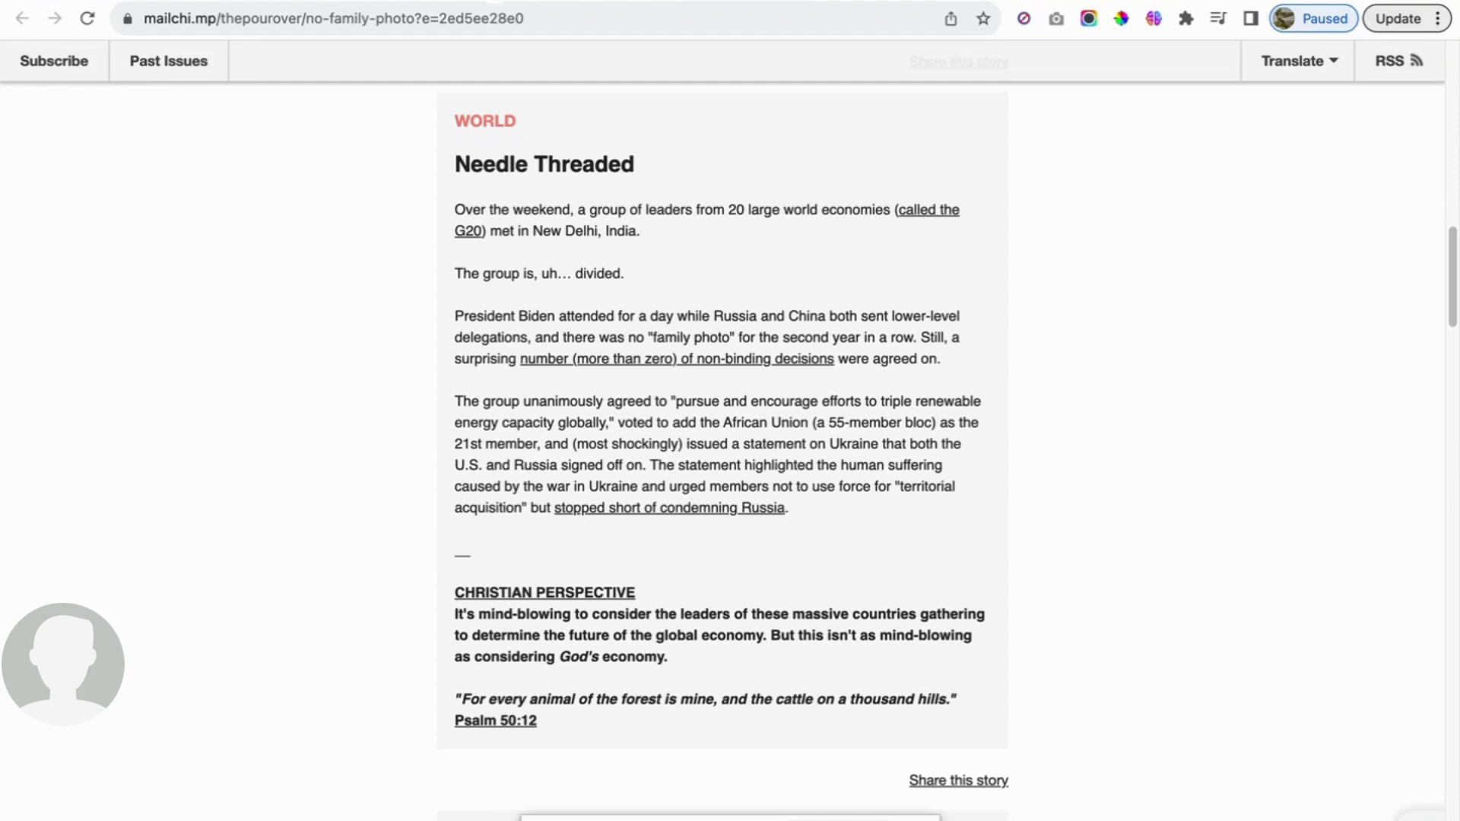
# - Scroll past the sponsor section to the U.S. News story 'What's Allowed?' and its Christian perspective
pyautogui.scroll(-3)
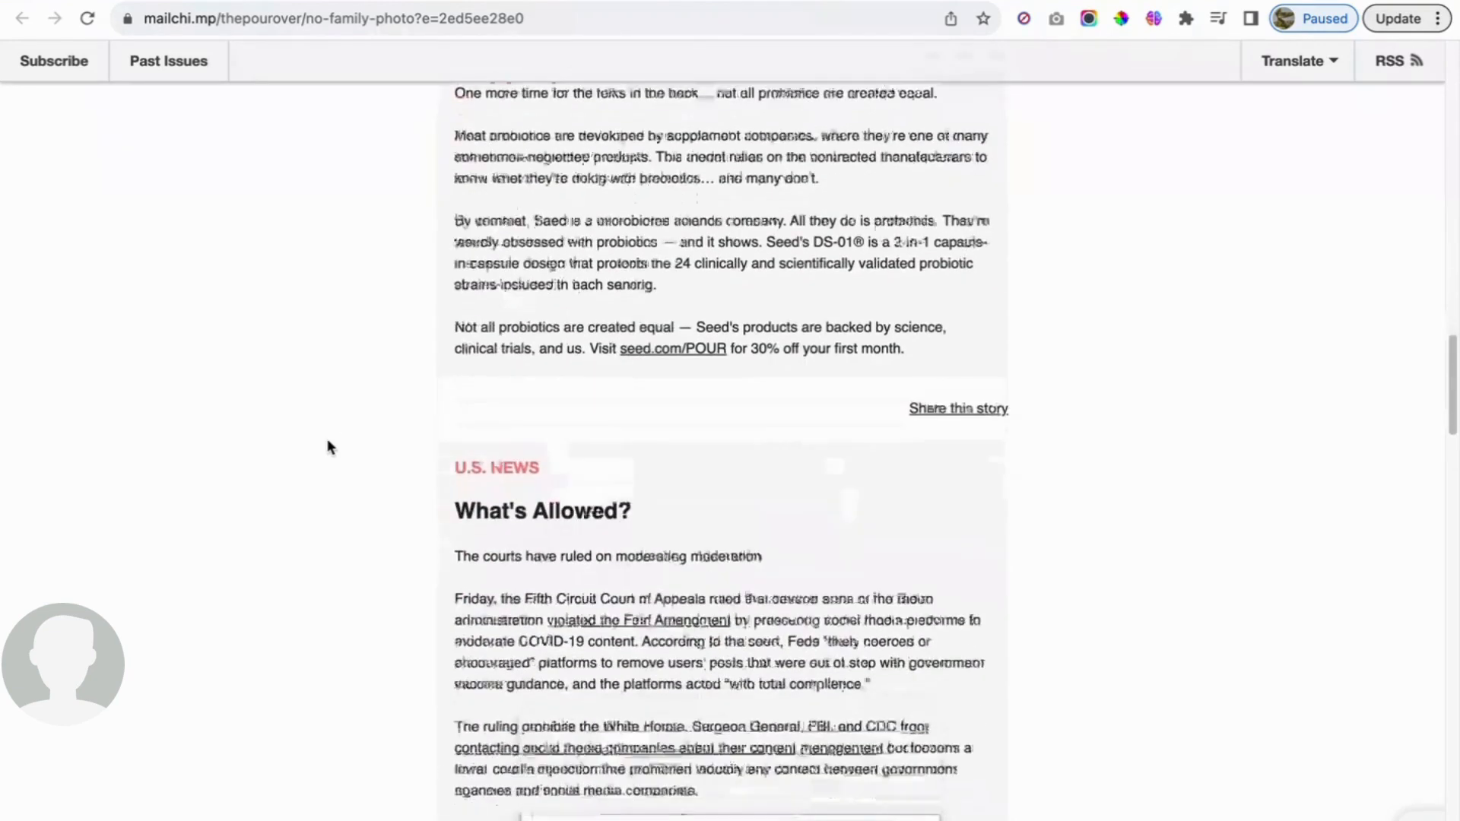
pyautogui.scroll(-3)
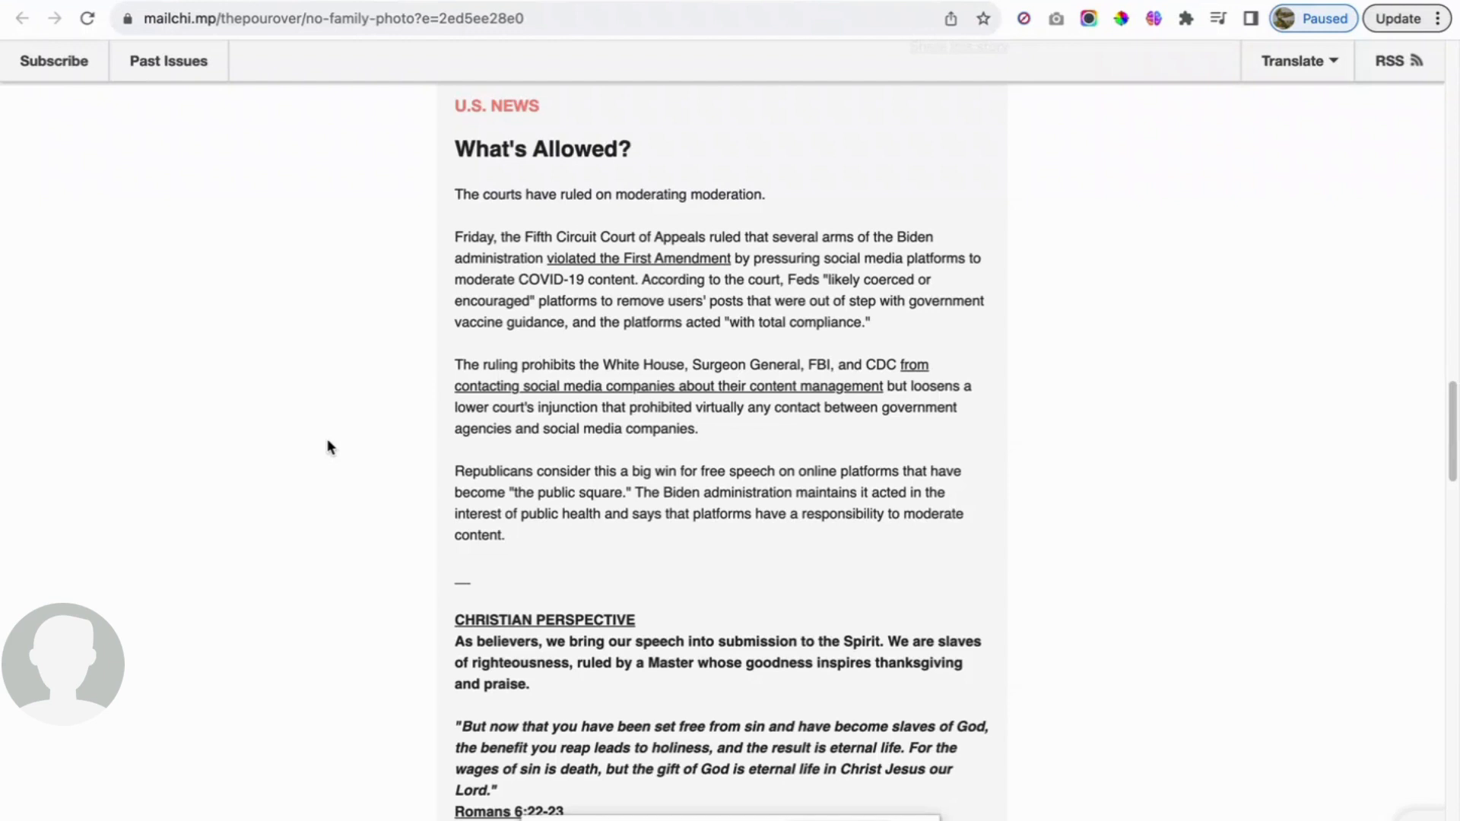
pyautogui.scroll(-3)
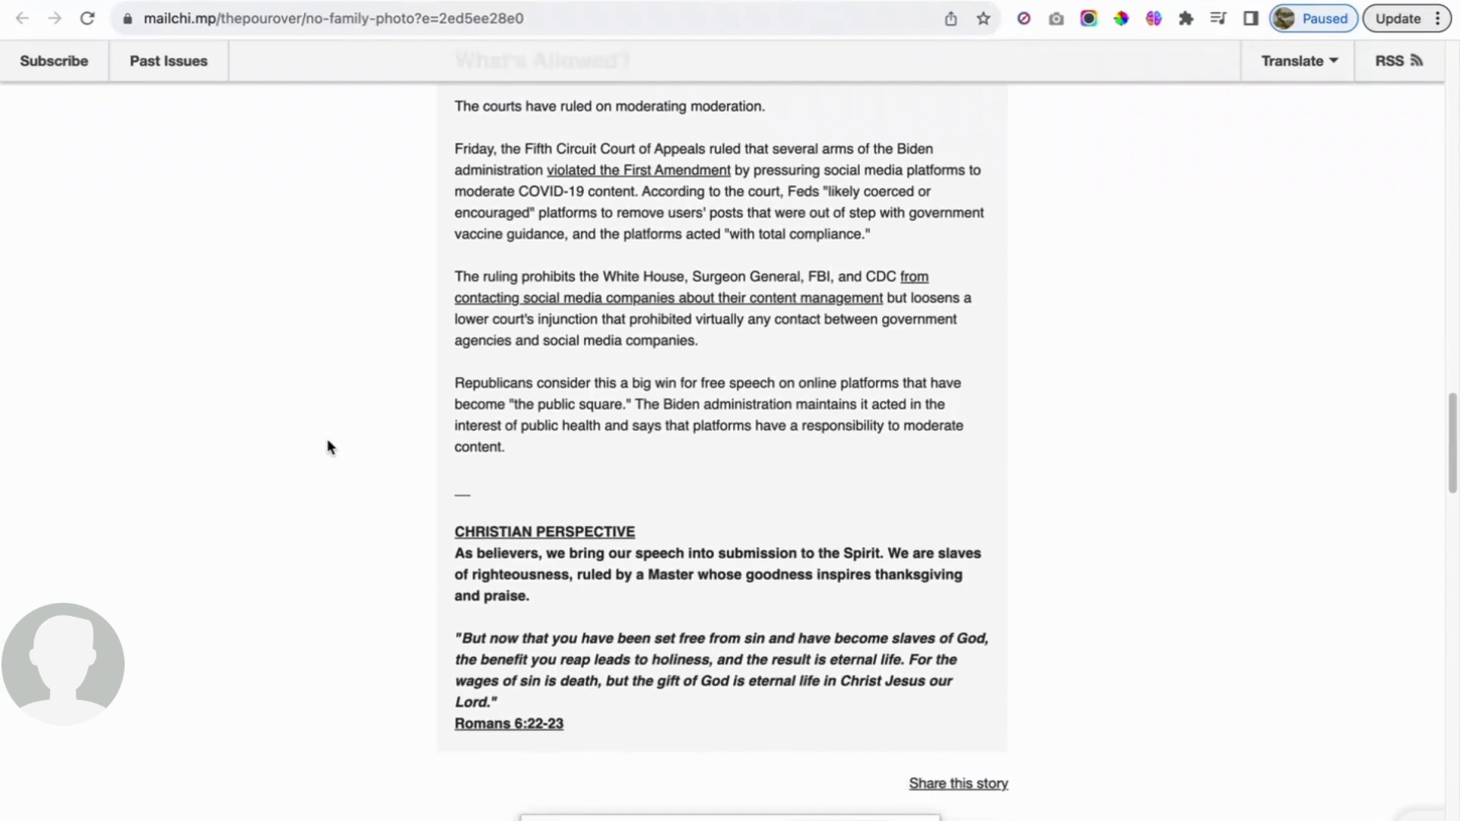
# - Scroll past the Romans 6:22-23 perspective and Share link to the 'In Other Brews...' heading
pyautogui.scroll(-3)
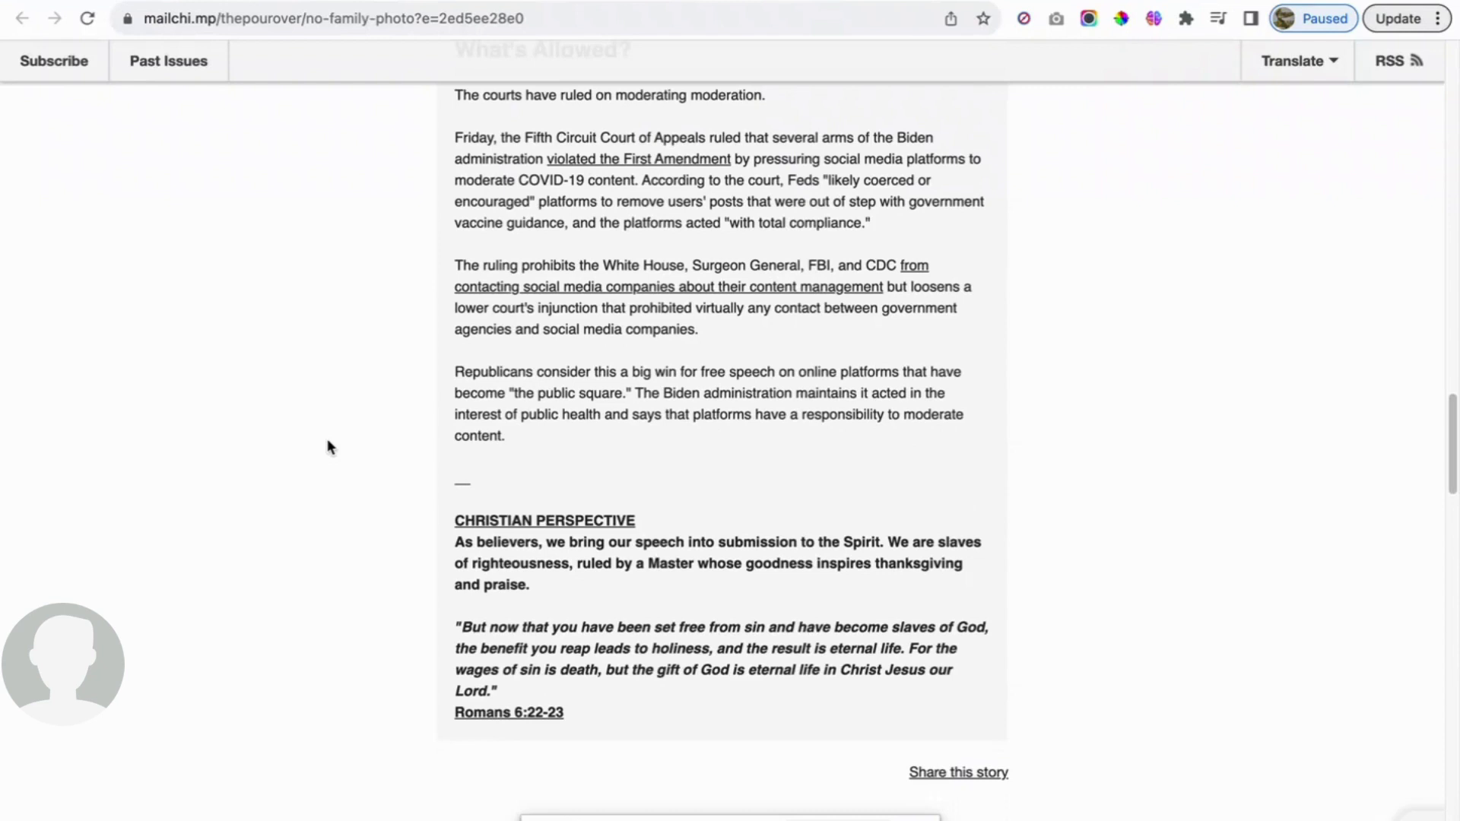
pyautogui.scroll(-3)
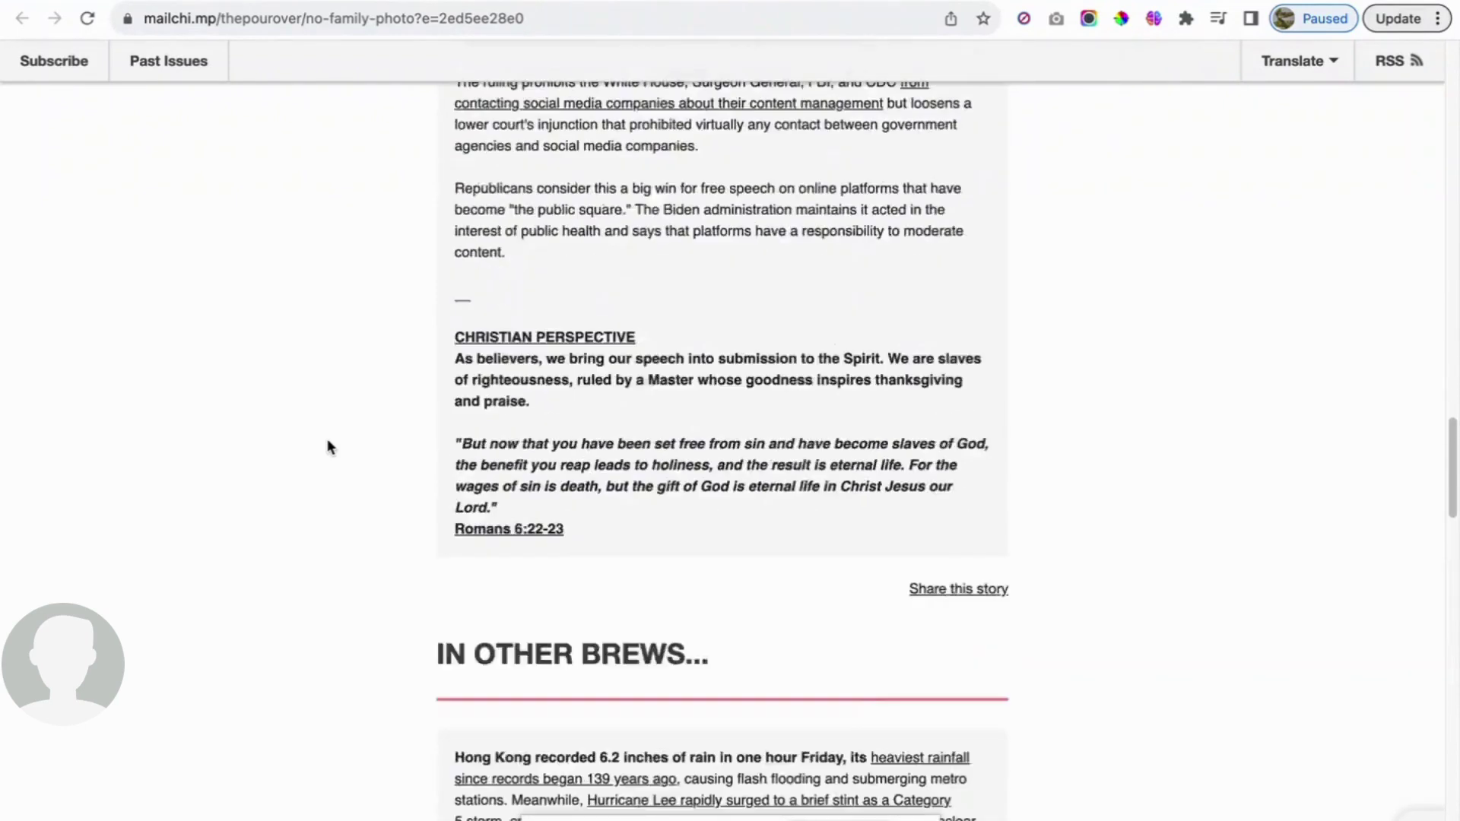
pyautogui.scroll(-3)
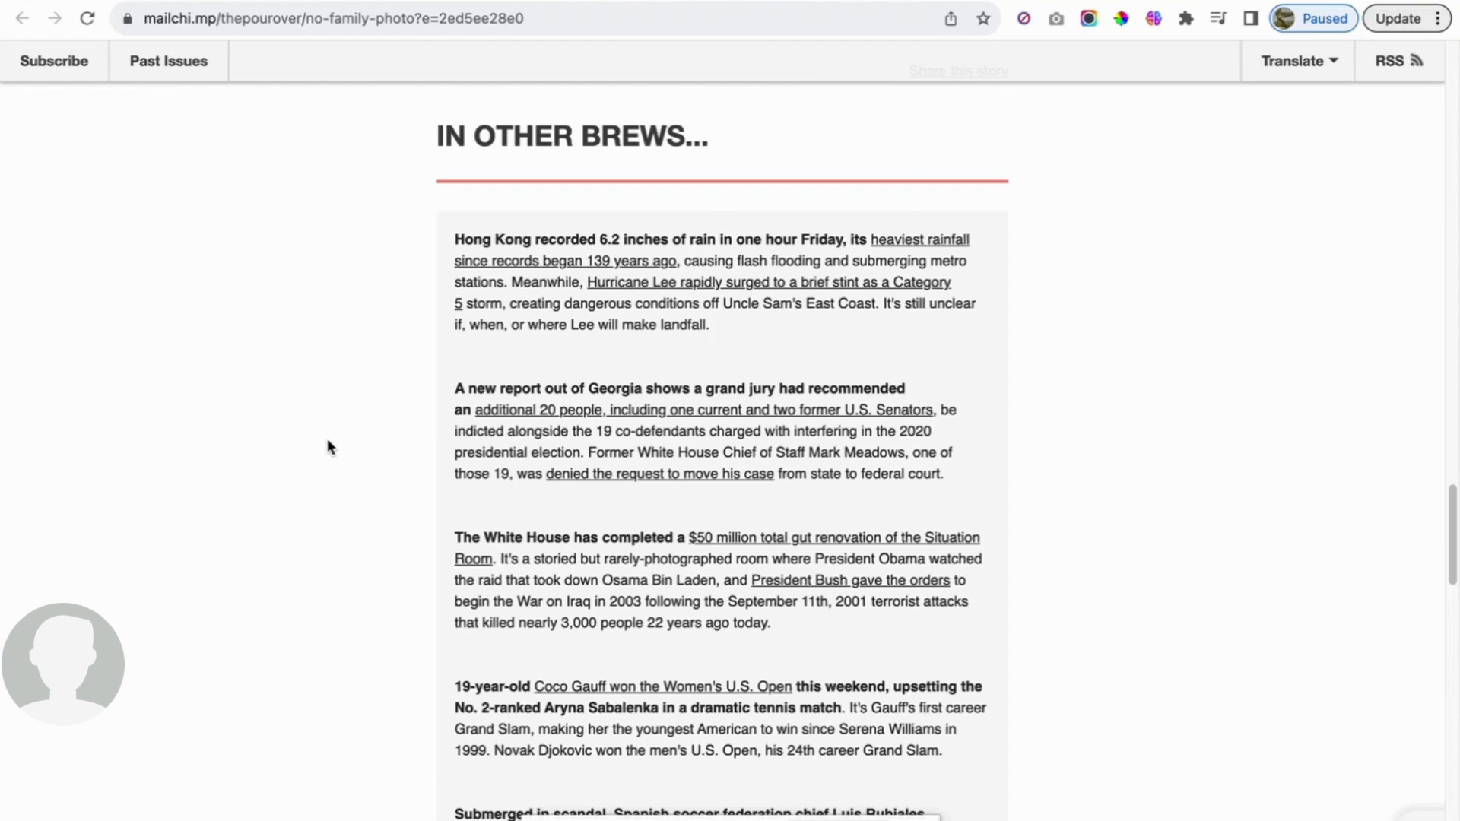
pyautogui.moveTo(379, 462)
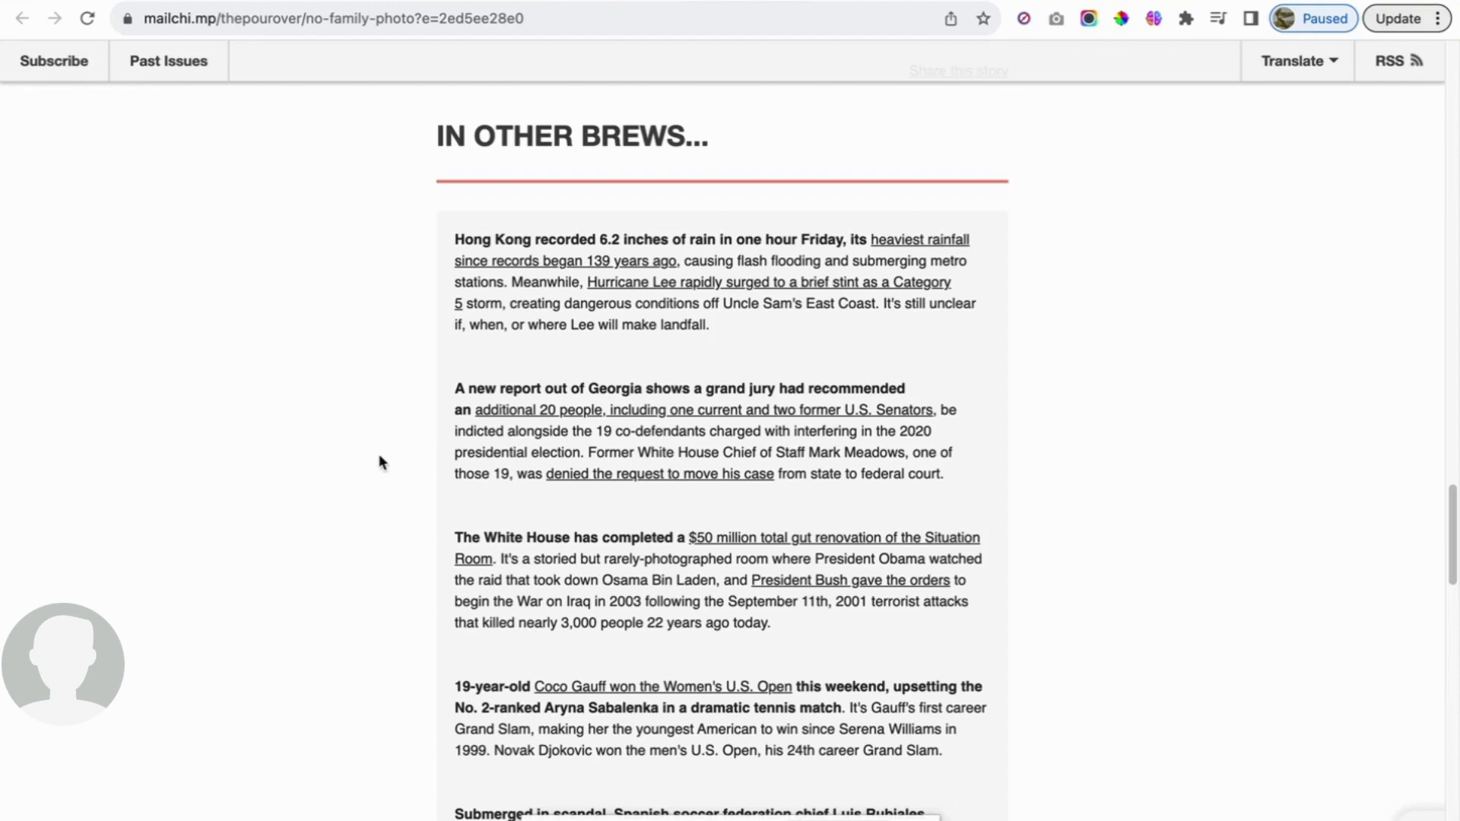
# - Scroll through the In Other Brews briefs down to the Rubiales resignation story
pyautogui.scroll(-3)
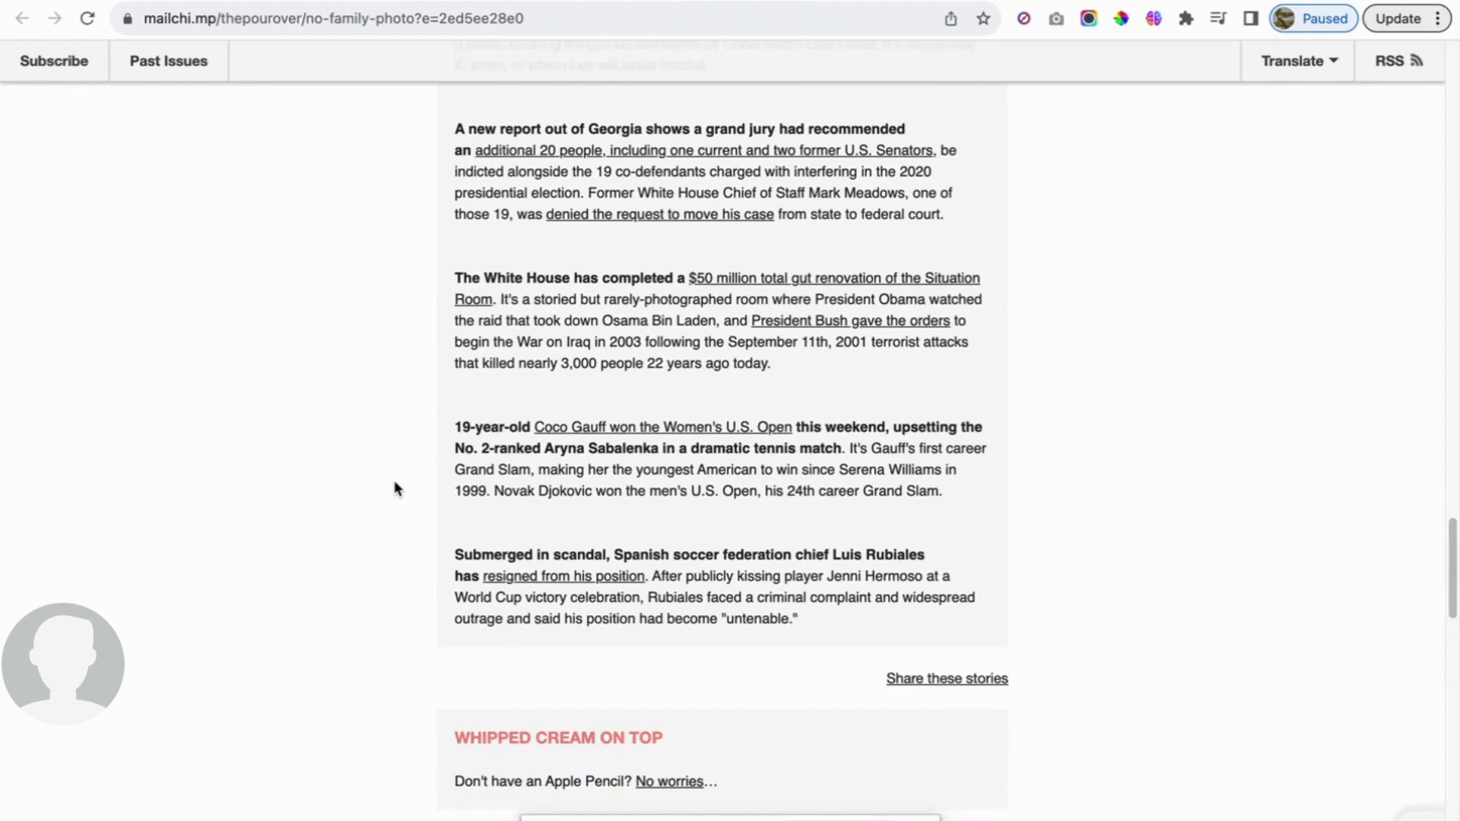
pyautogui.moveTo(1051, 518)
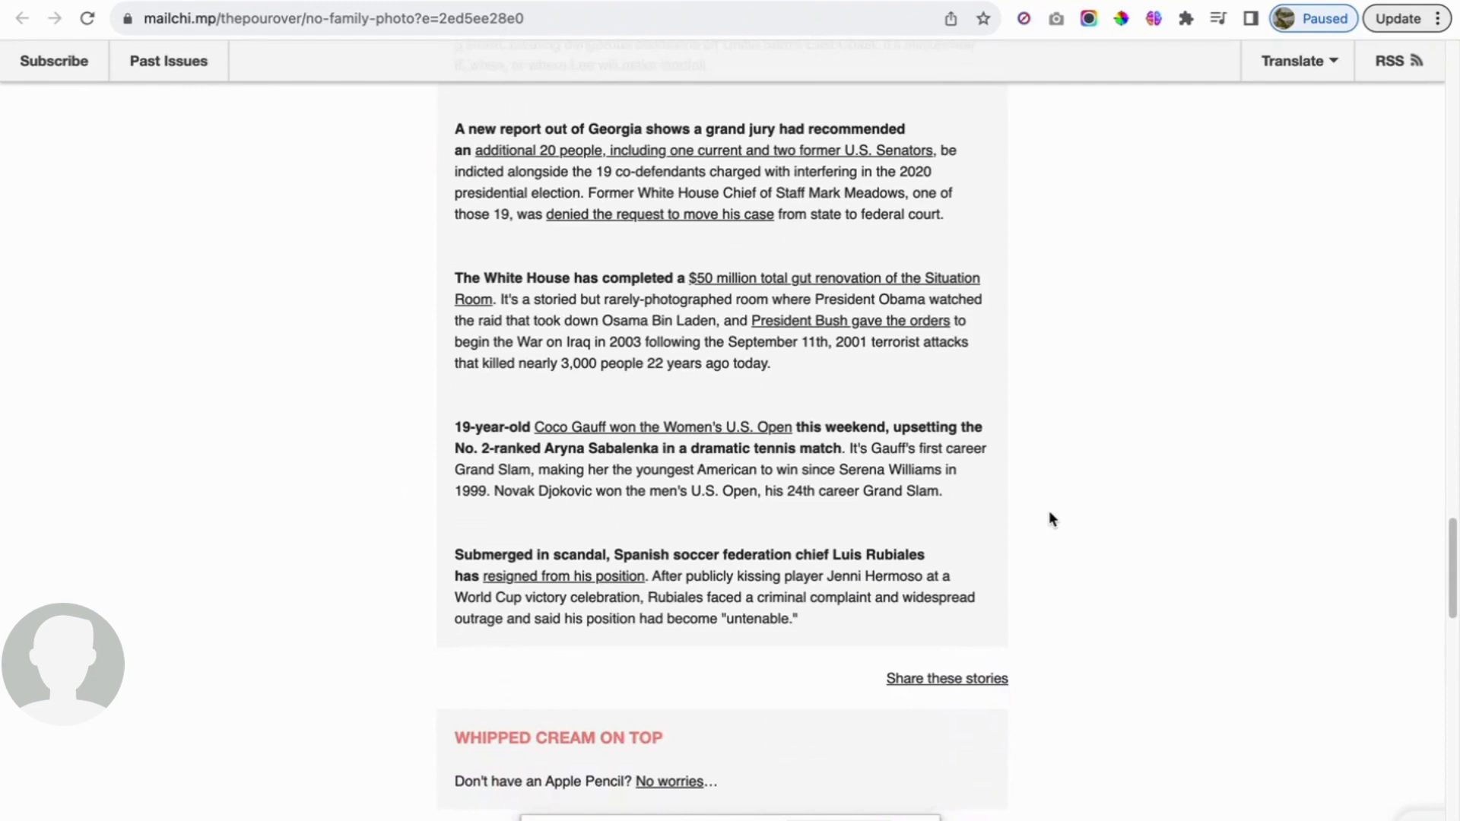
pyautogui.moveTo(1052, 502)
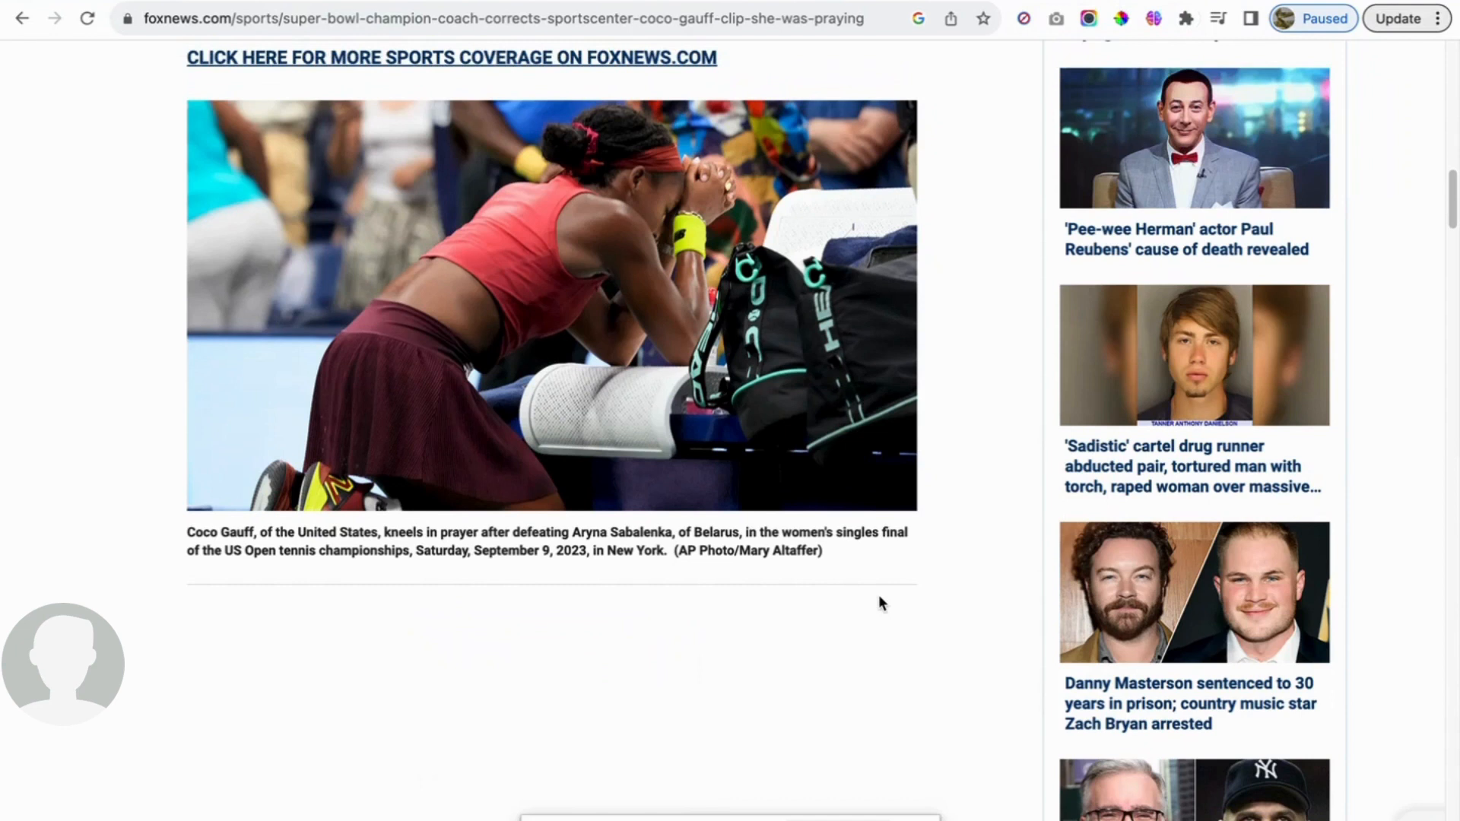
pyautogui.moveTo(916, 295)
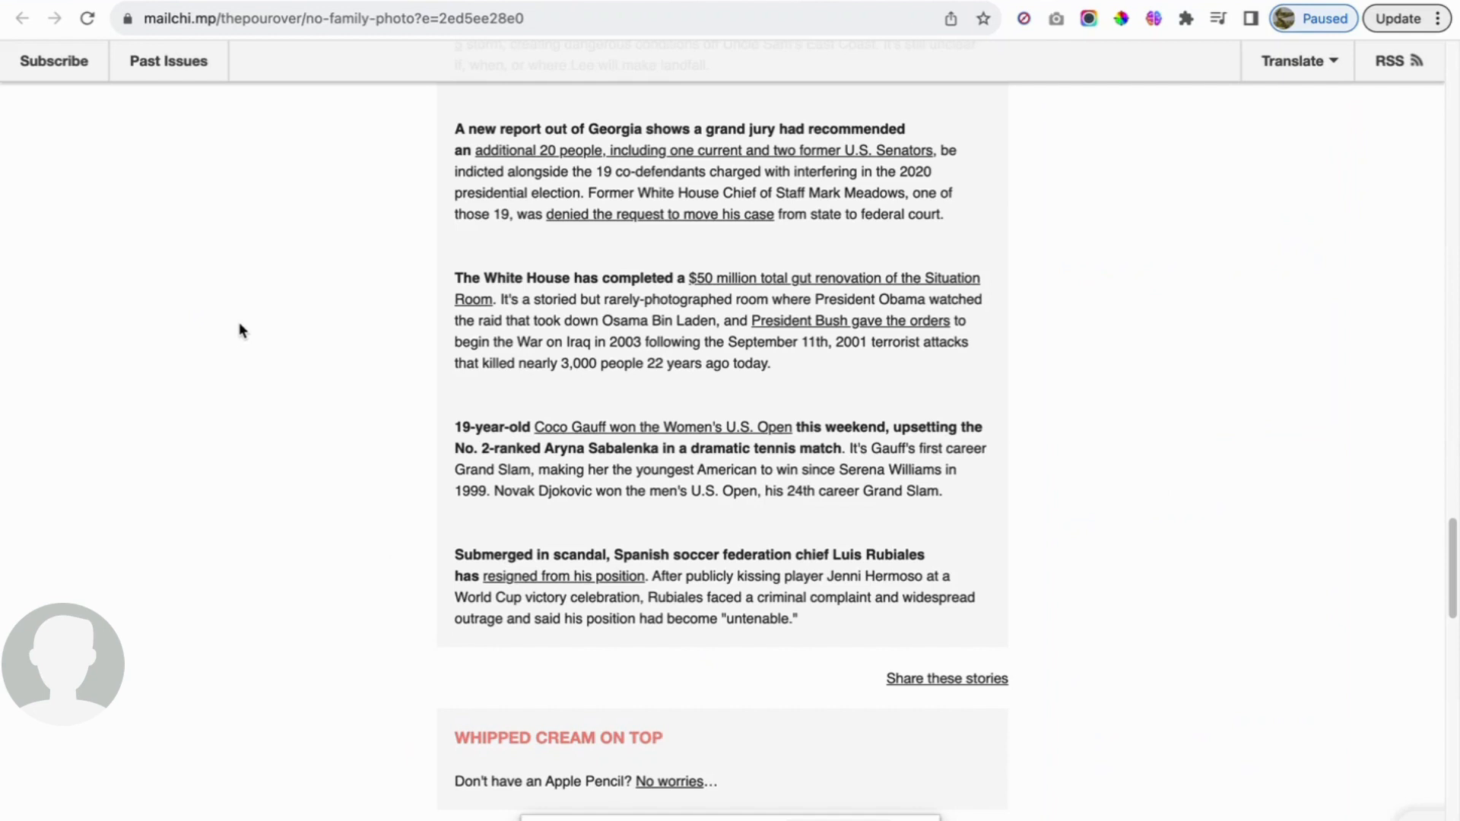
pyautogui.scroll(-3)
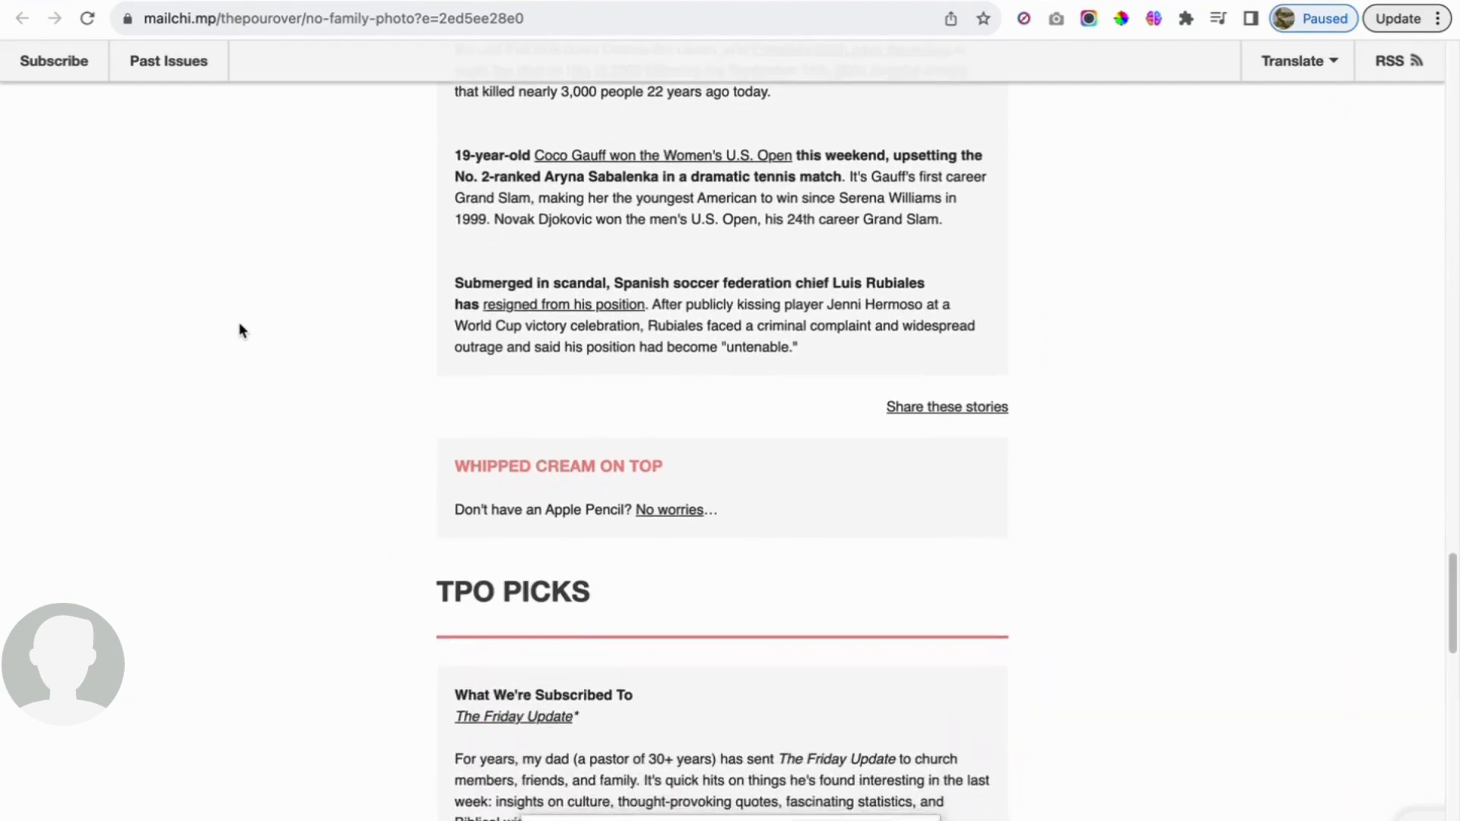
pyautogui.scroll(-3)
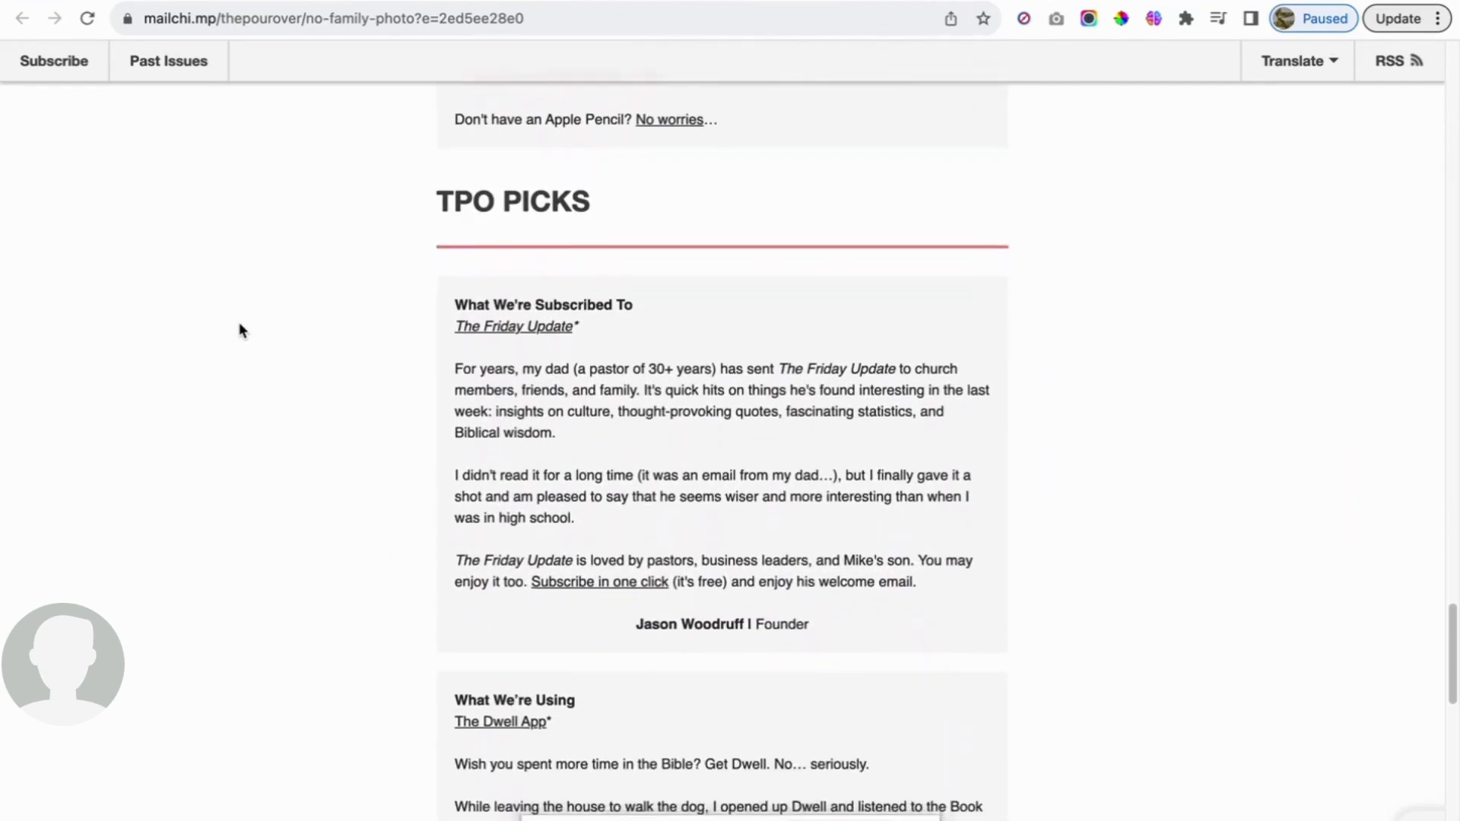
pyautogui.scroll(-3)
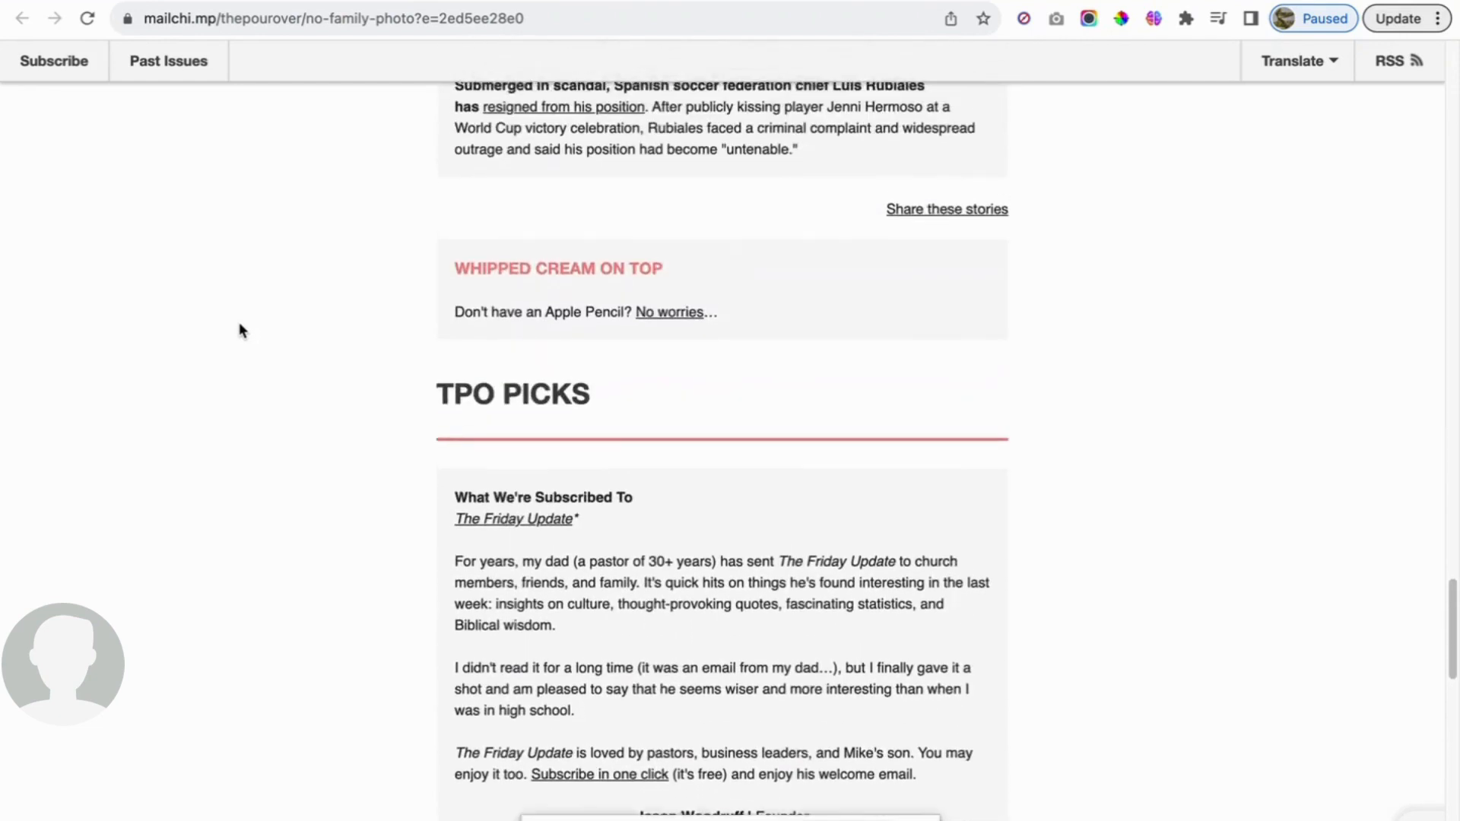
pyautogui.scroll(3)
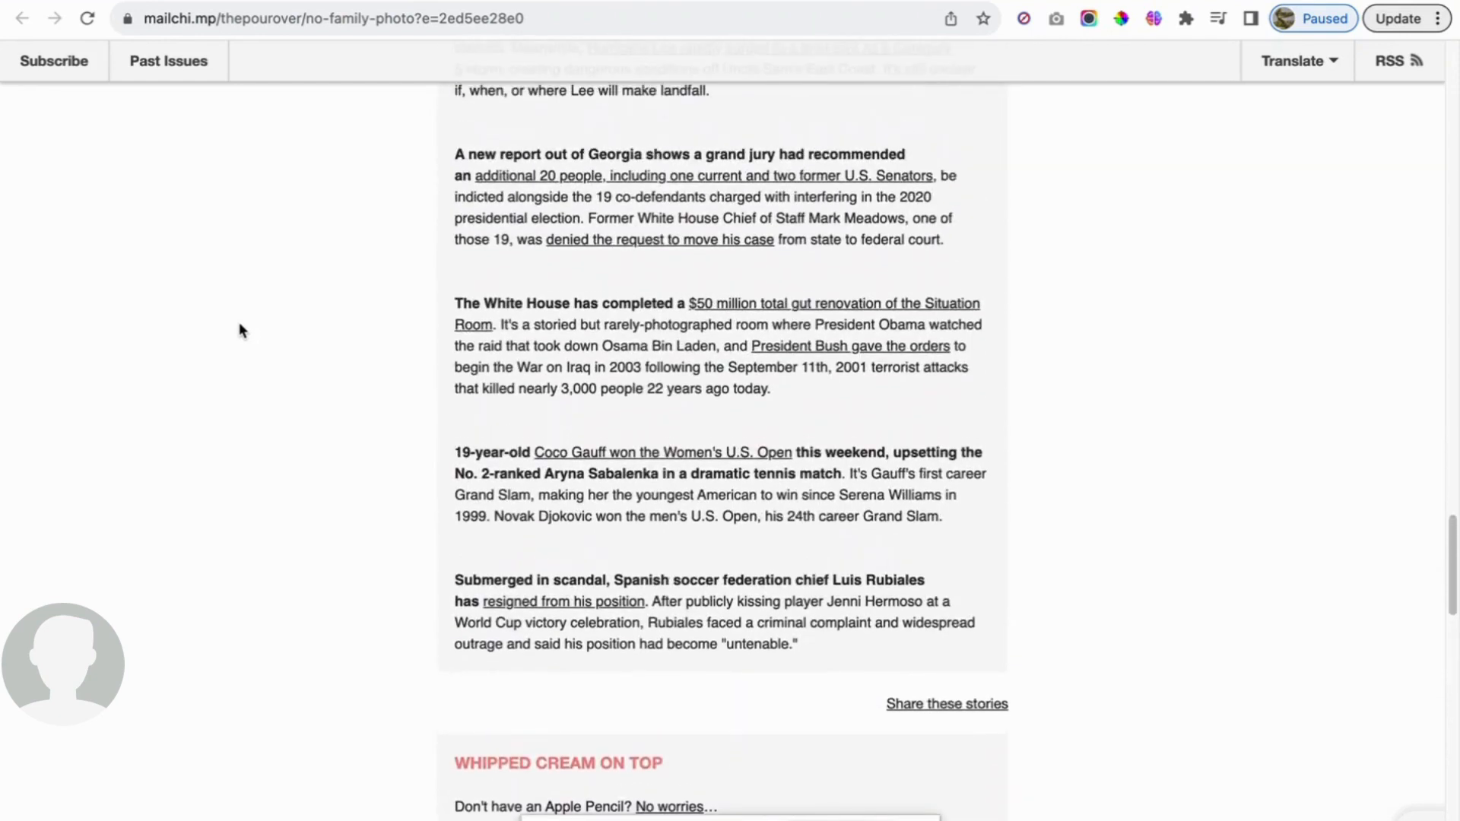